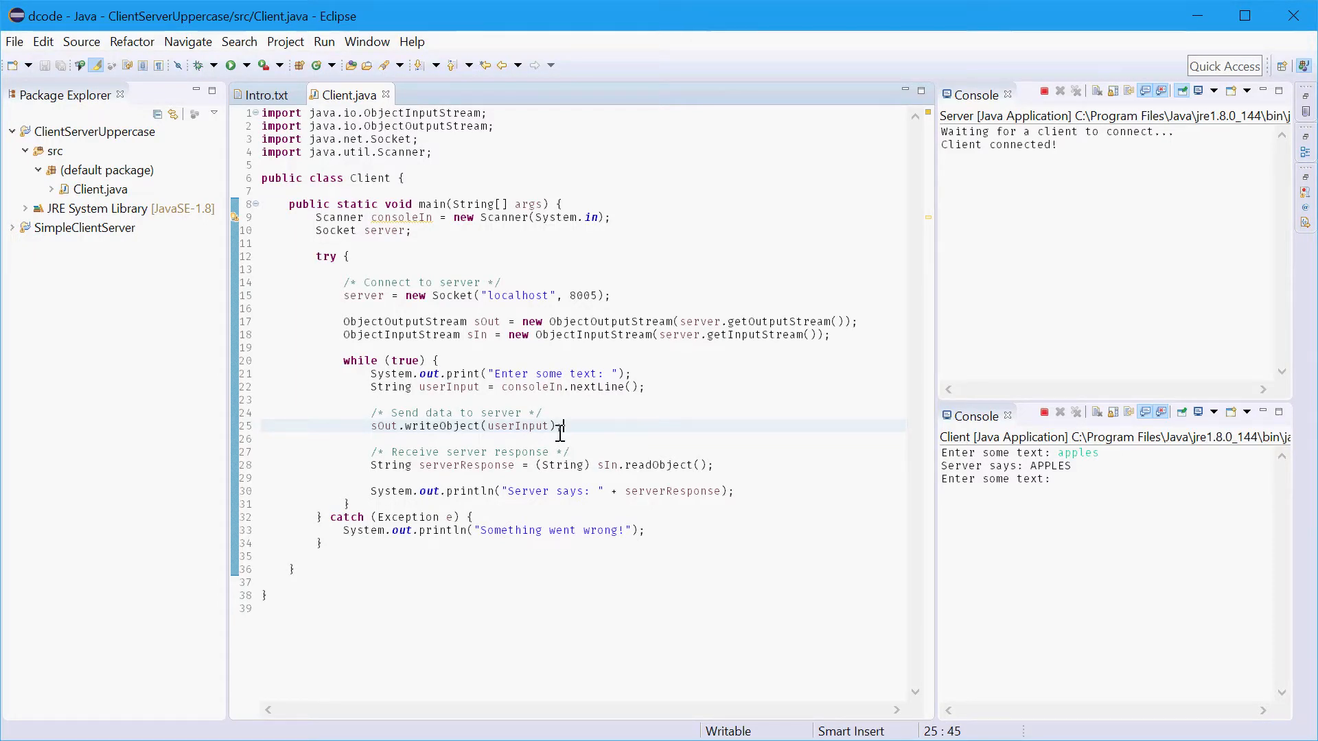
- Create a new Java class named Server with a main method stub in the default package
{"action": "right_click", "coordinate": [103, 170]}
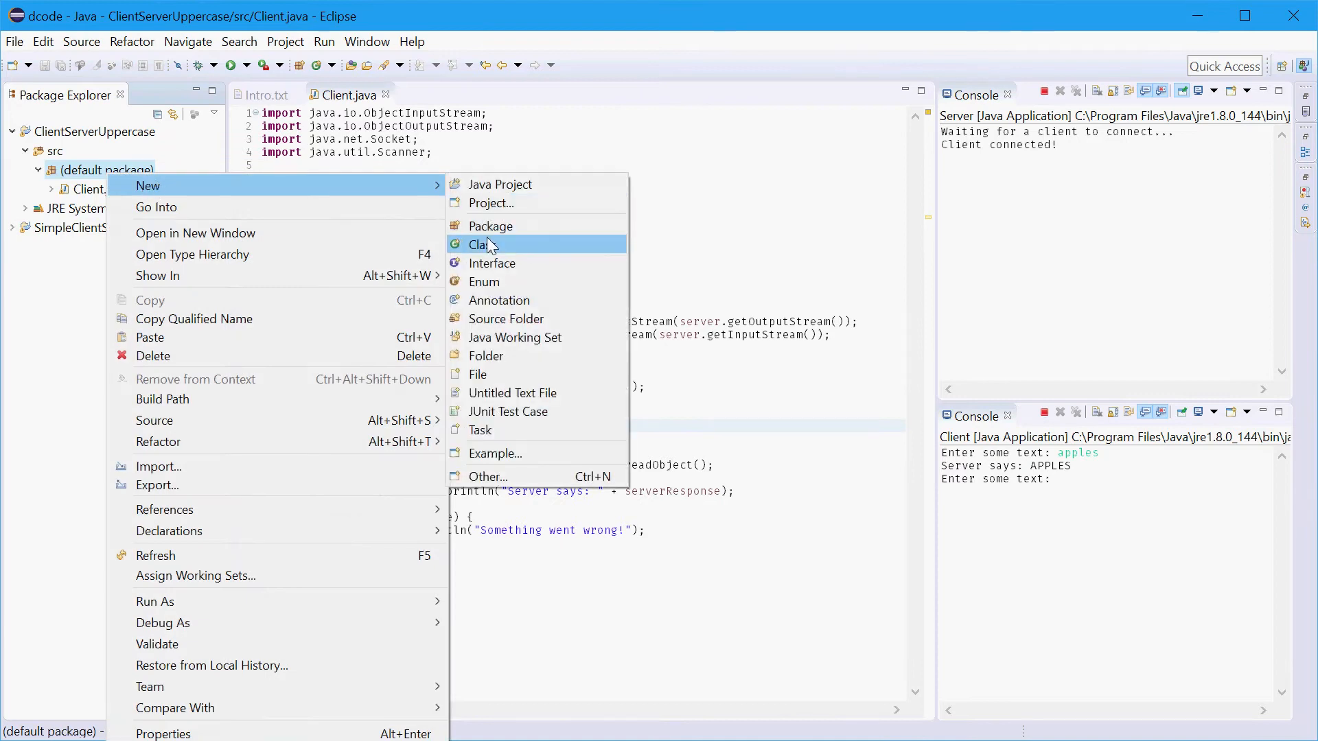
{"action": "left_click", "coordinate": [478, 245]}
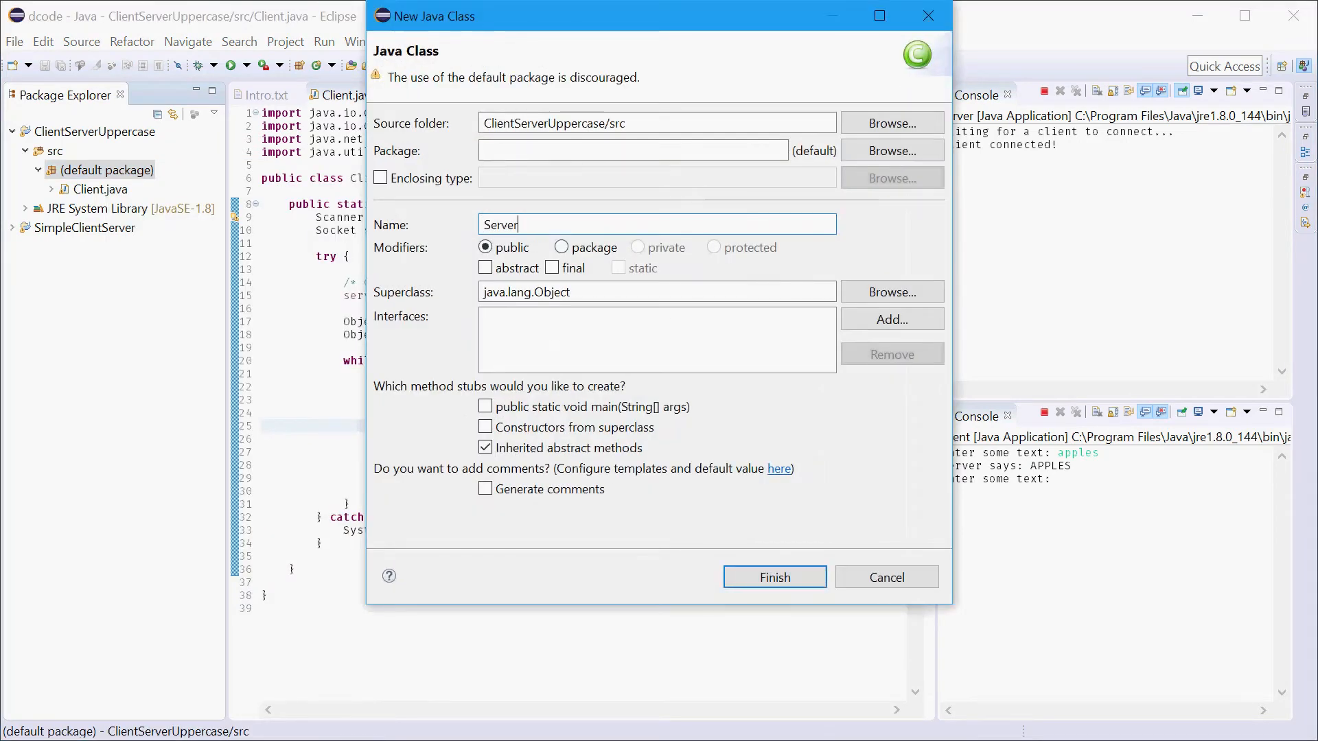
{"action": "left_click", "coordinate": [774, 577]}
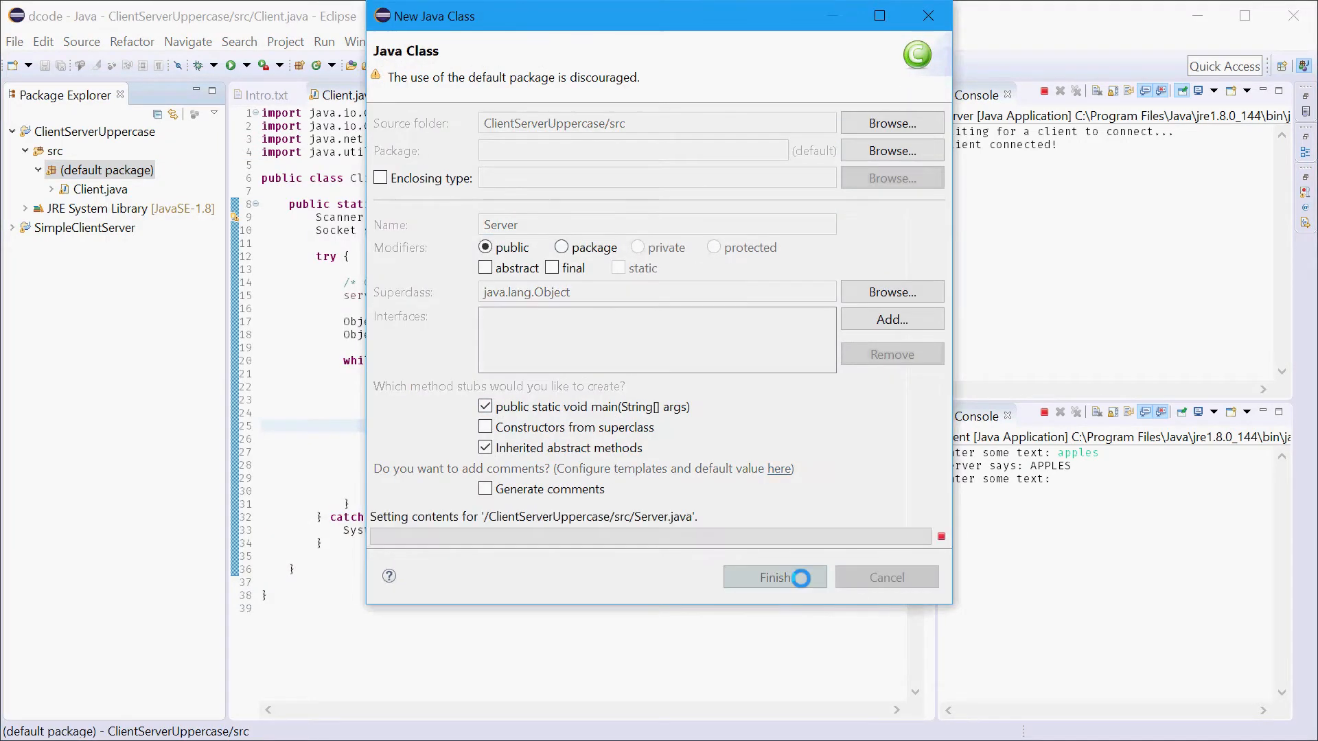
{"action": "left_click", "coordinate": [774, 576]}
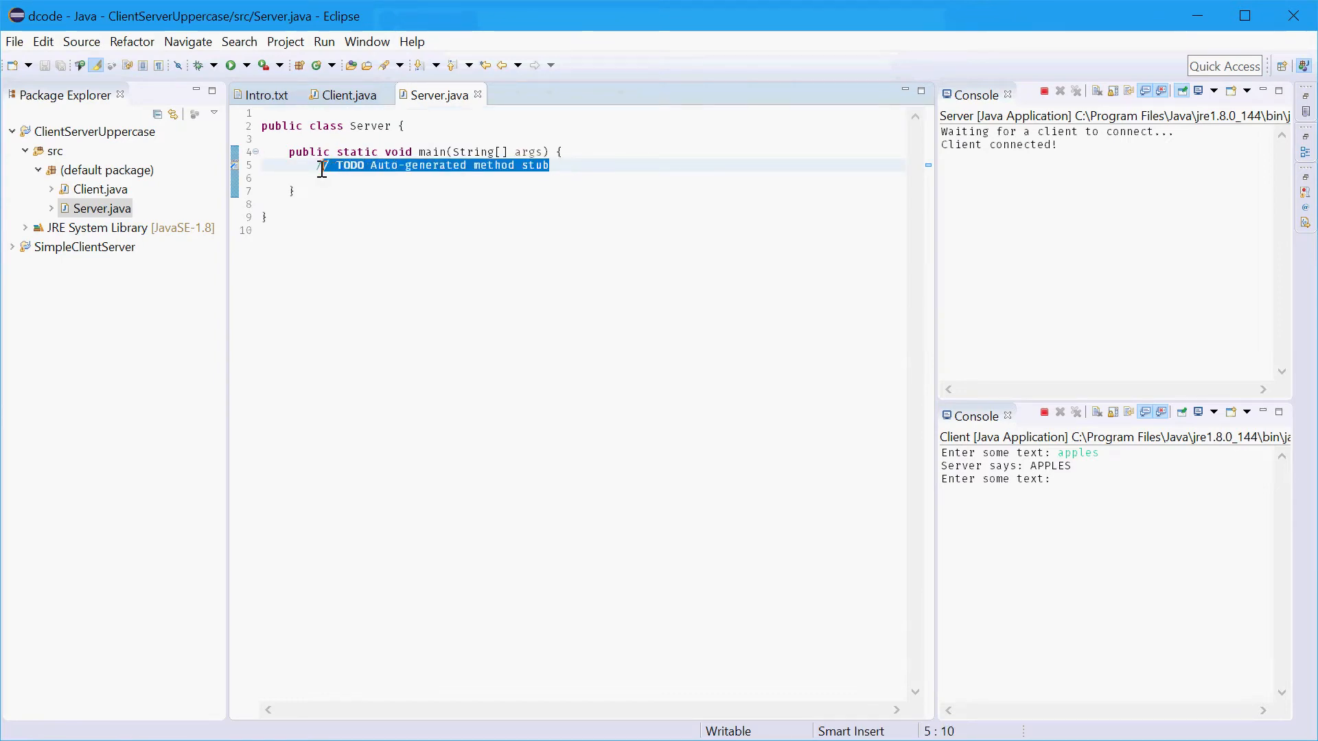
- Write a try block with catch (Exception e) printing "Something went wrong!" and save
{"action": "type", "text": "try"}
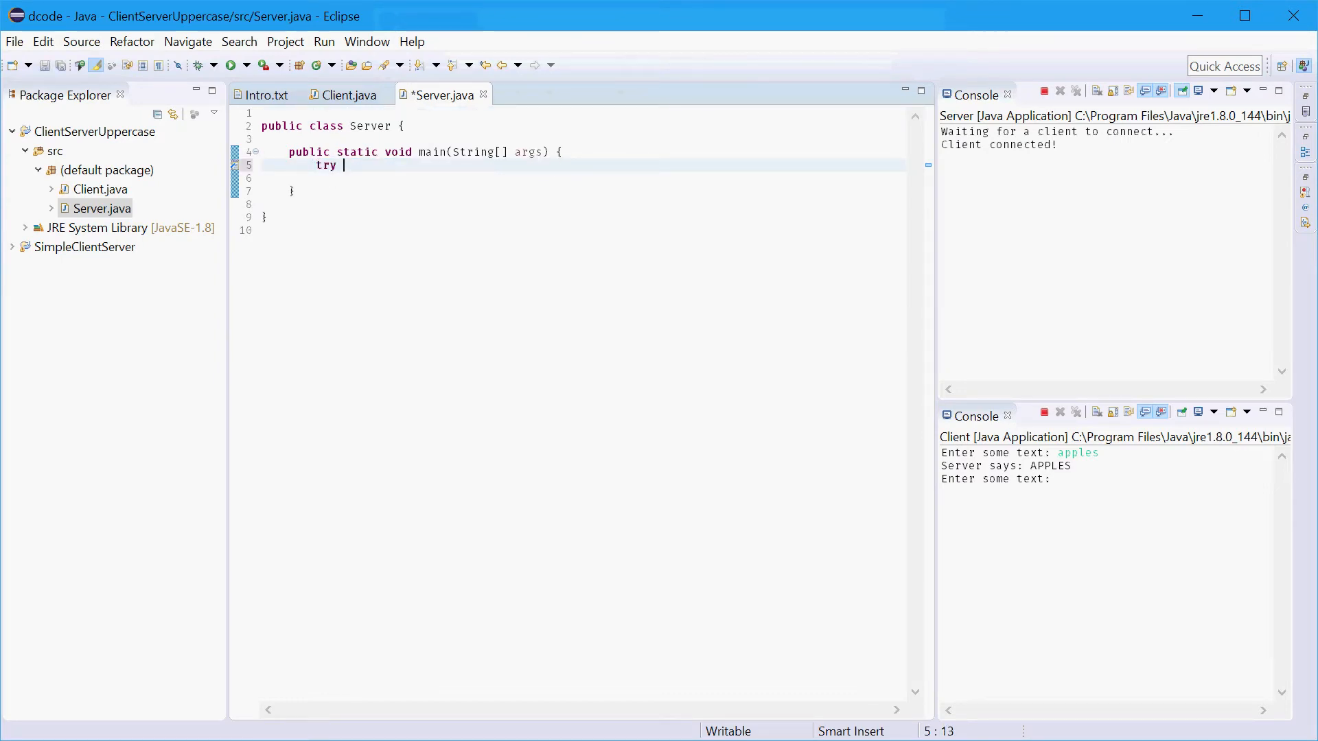
{"action": "type", "text": "{"}
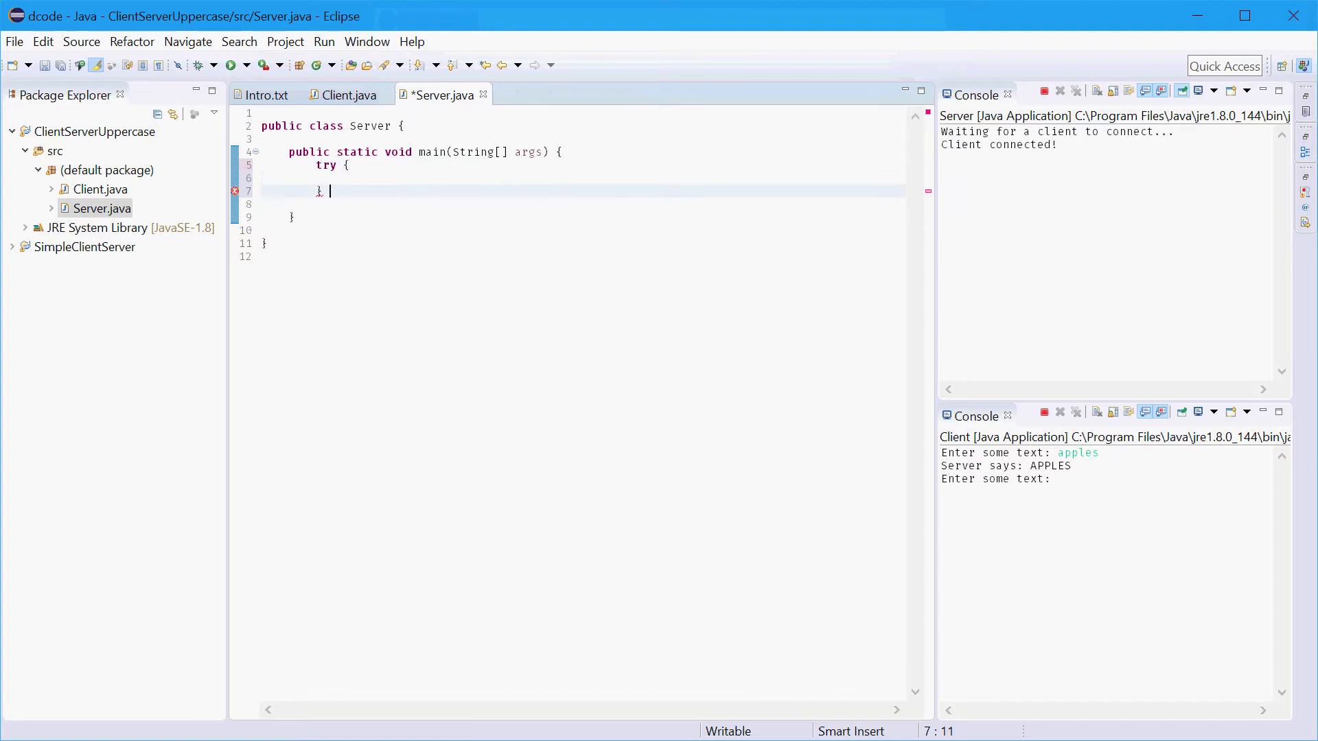
{"action": "type", "text": "catch (Exc"}
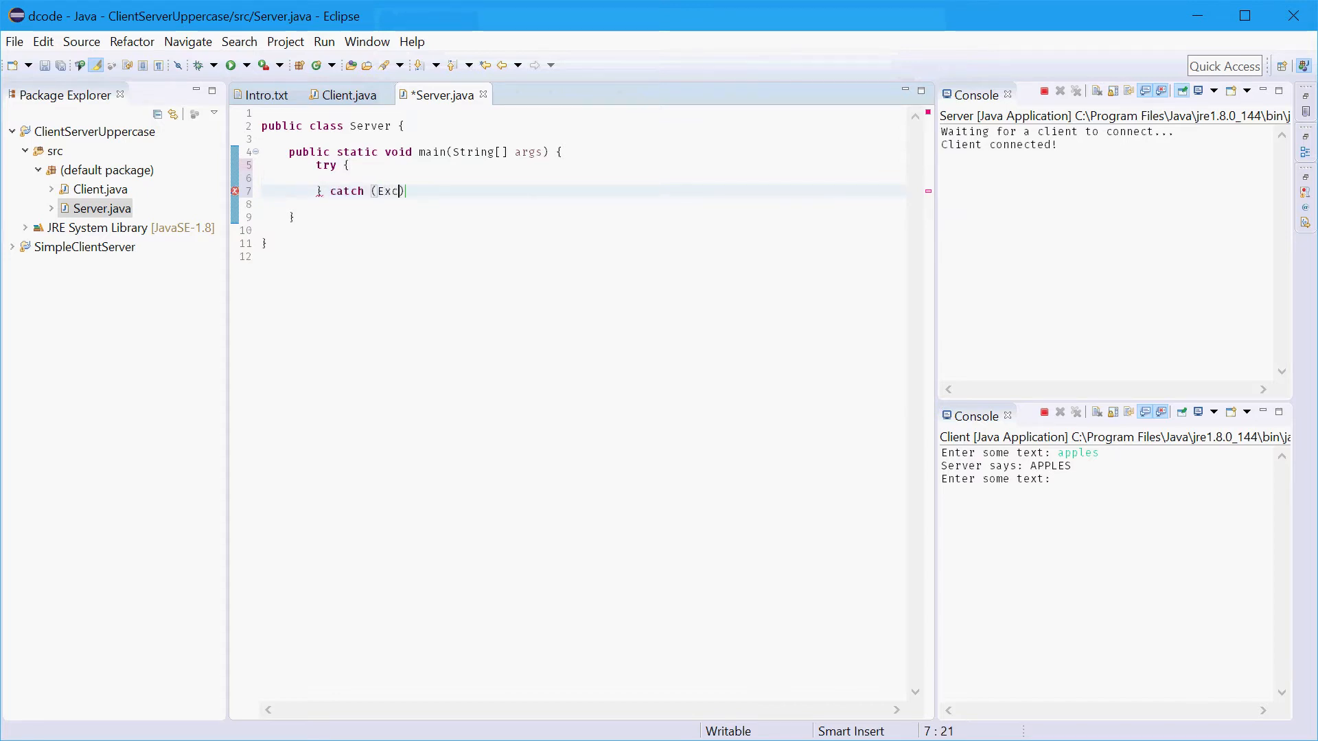
{"action": "type", "text": "eption e"}
{"action": "left_click", "coordinate": [584, 204]}
{"action": "type", "text": "System.out.println(\""}
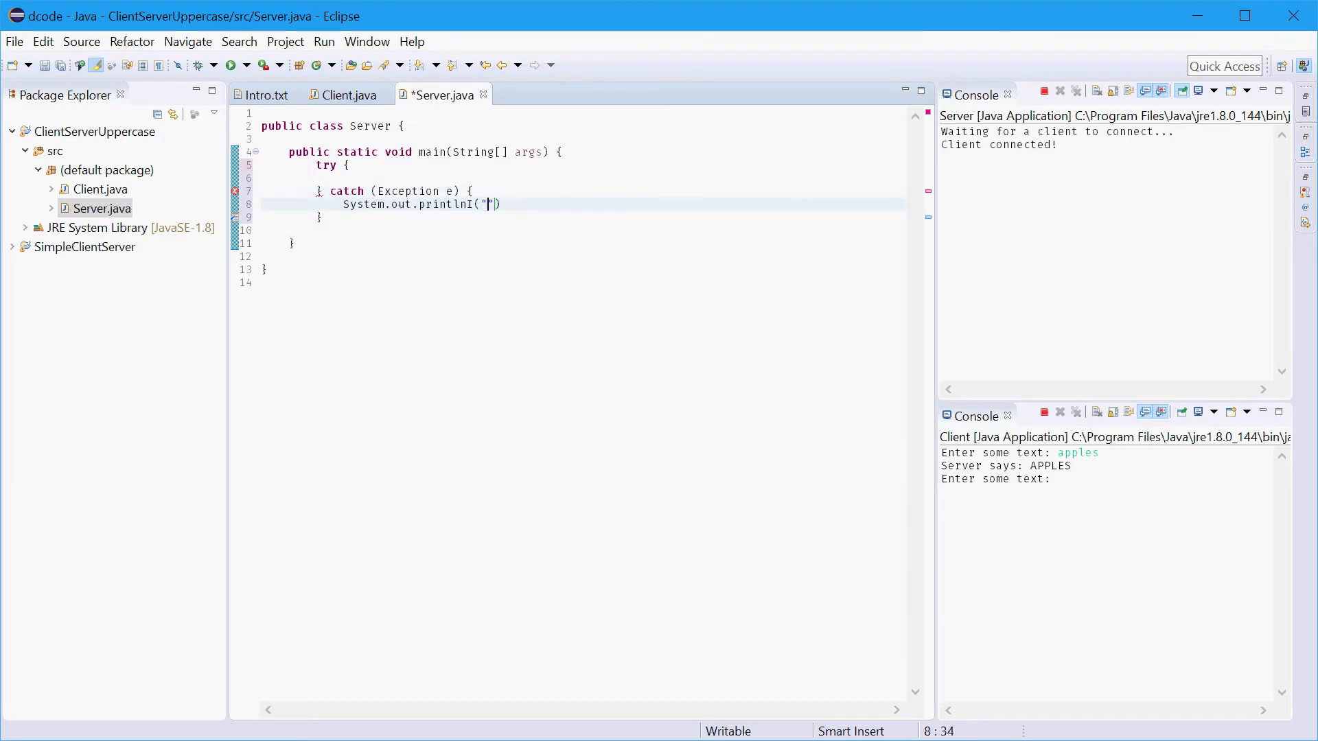
{"action": "type", "text": "Something went w"}
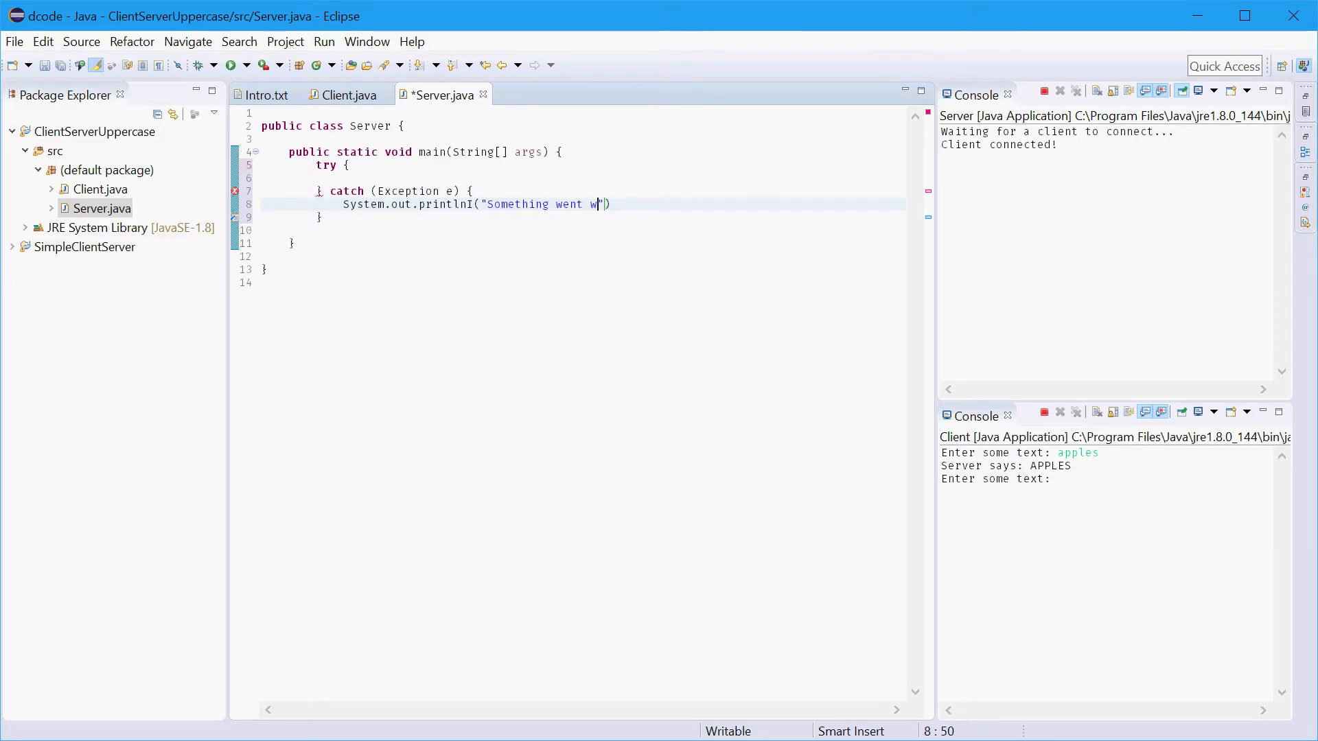
{"action": "type", "text": "rong!\");"}
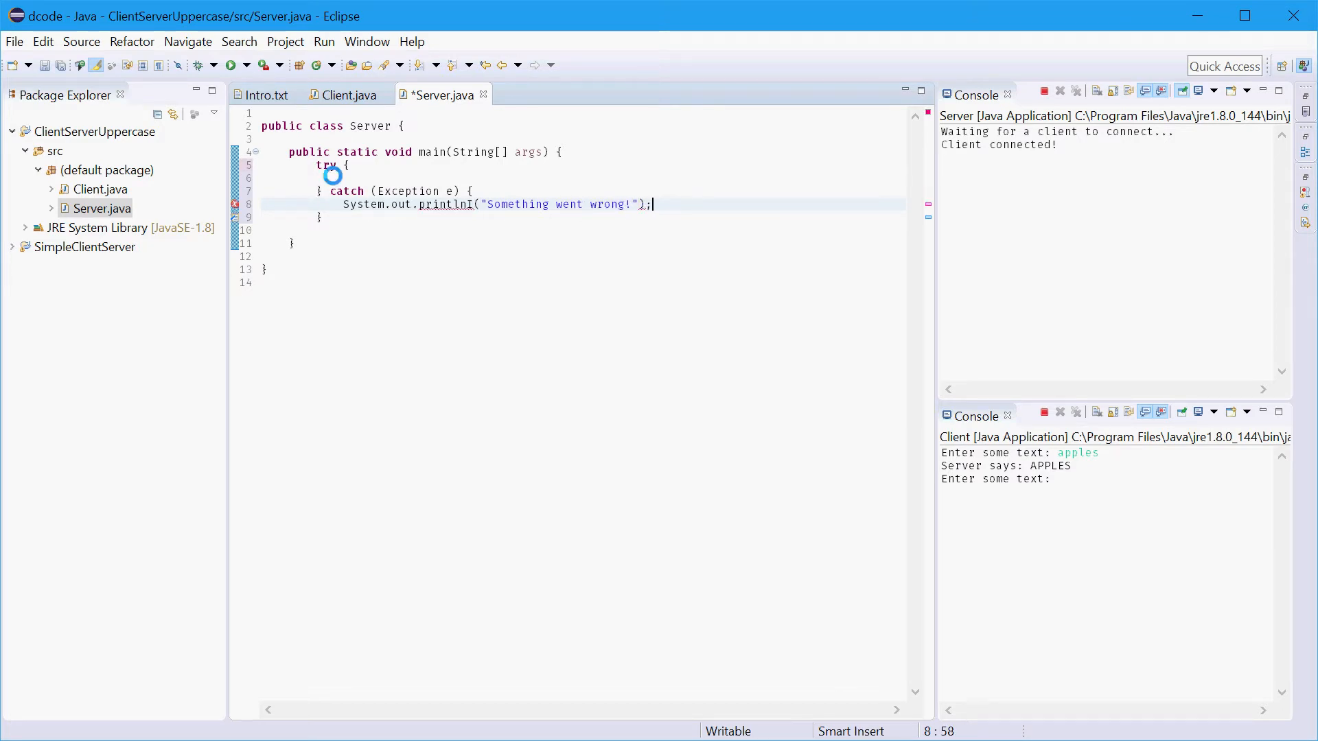
{"action": "key", "text": "Ctrl+s"}
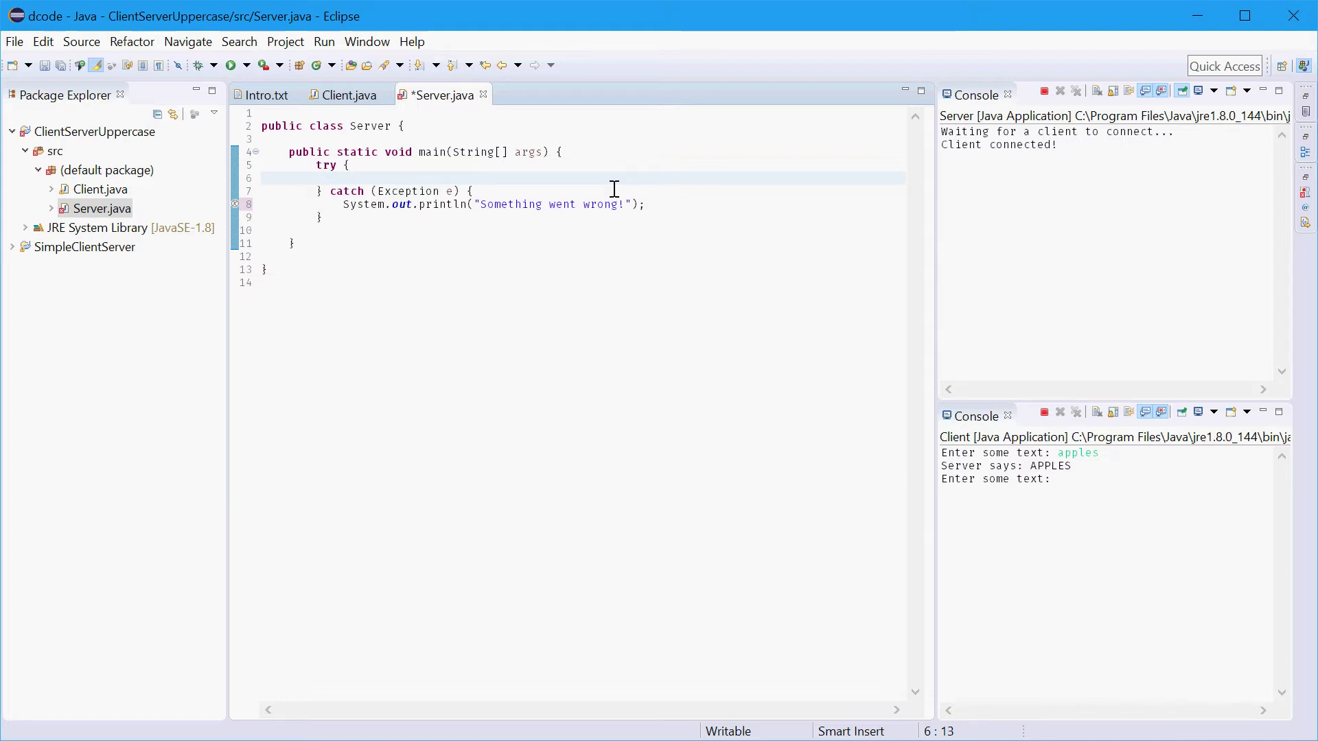
- Create ServerSocket servSocket on port 8005 and confirm it matches the Client's port
{"action": "type", "text": "ServerSocket servSocket ="}
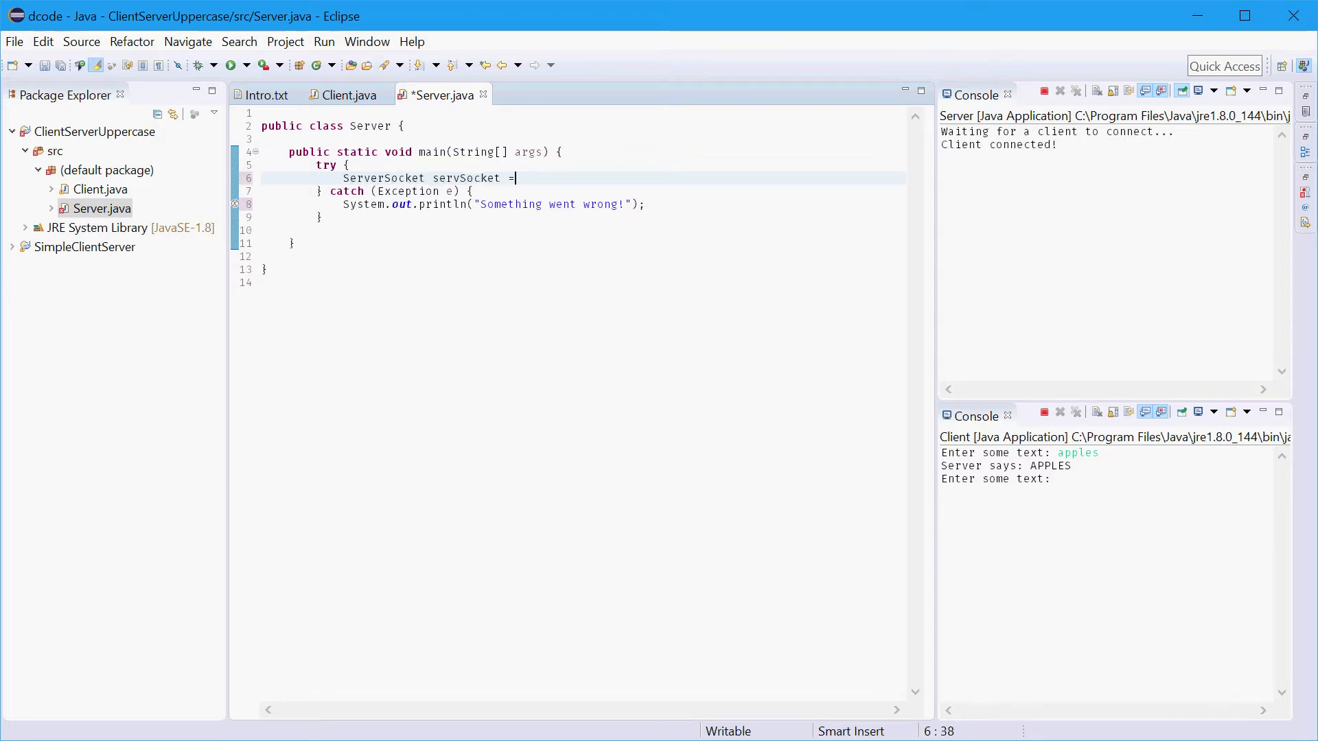
{"action": "type", "text": "new Ser"}
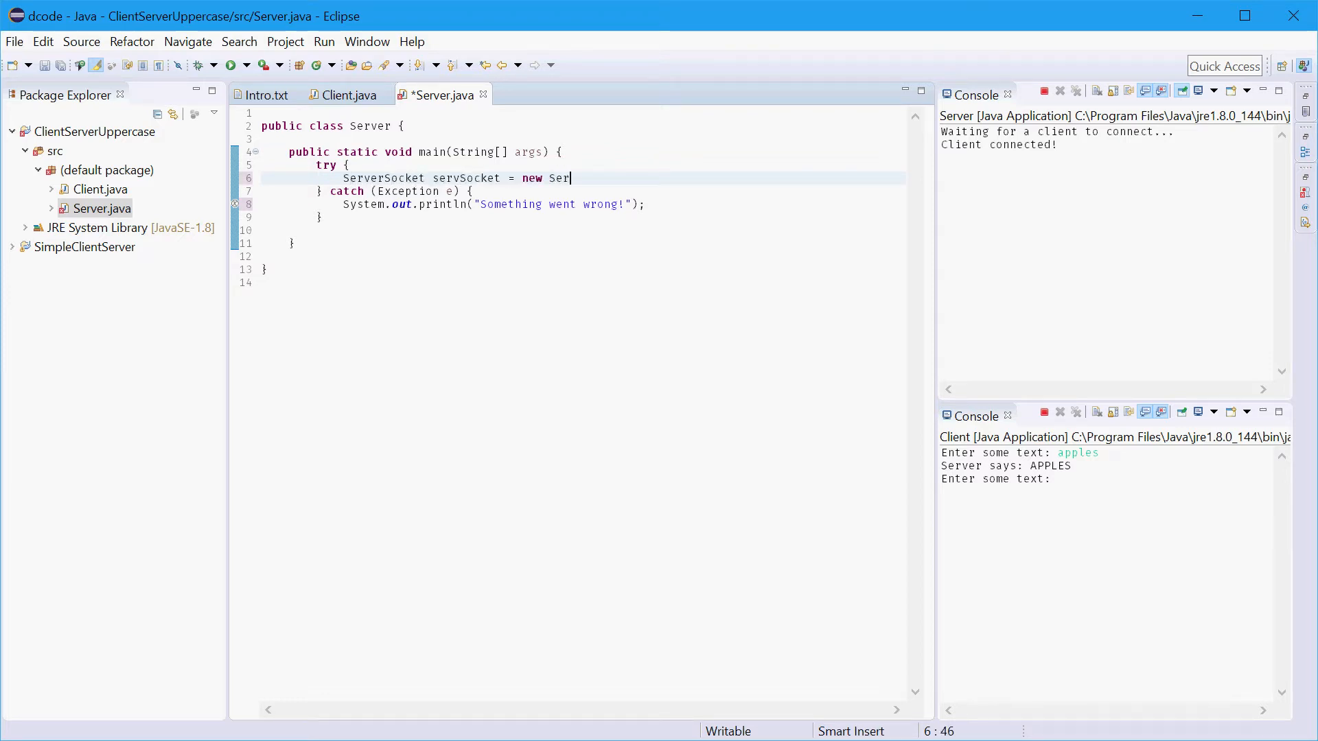
{"action": "type", "text": "verSocket(8005);"}
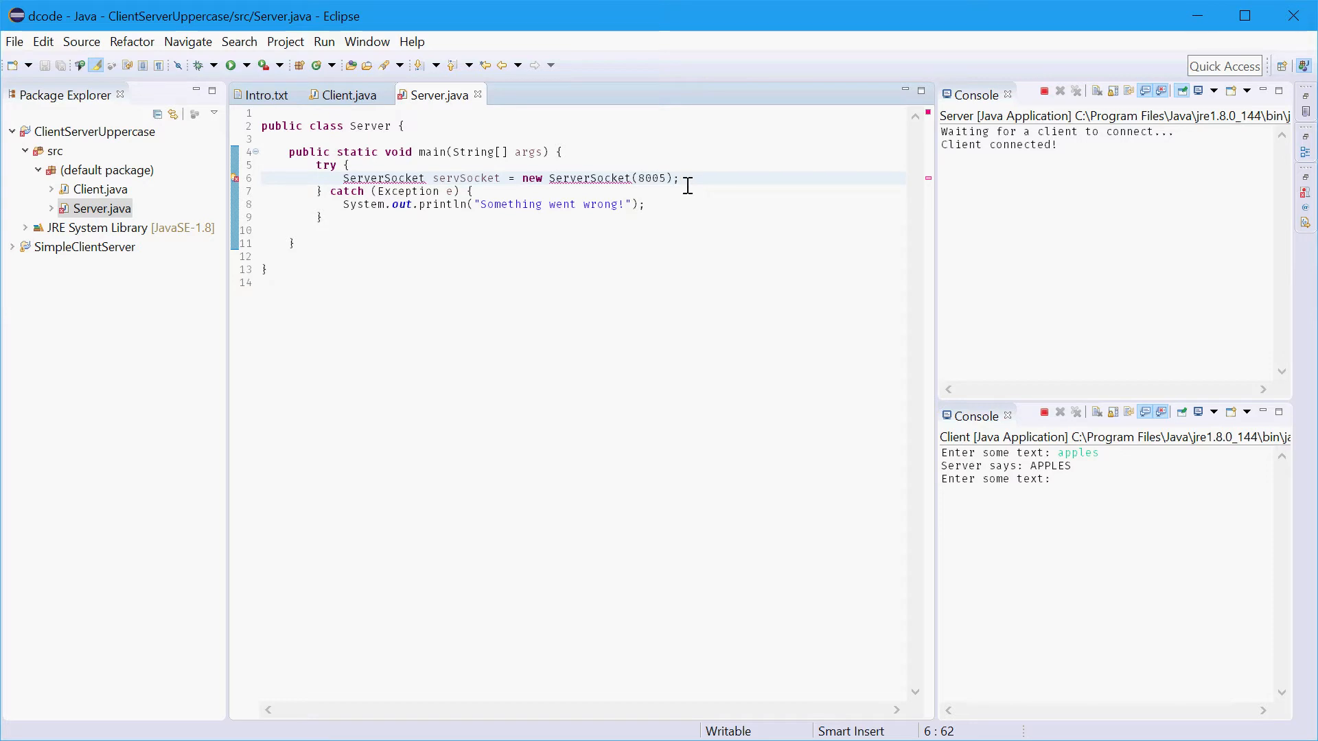
{"action": "mouse_move", "coordinate": [695, 191]}
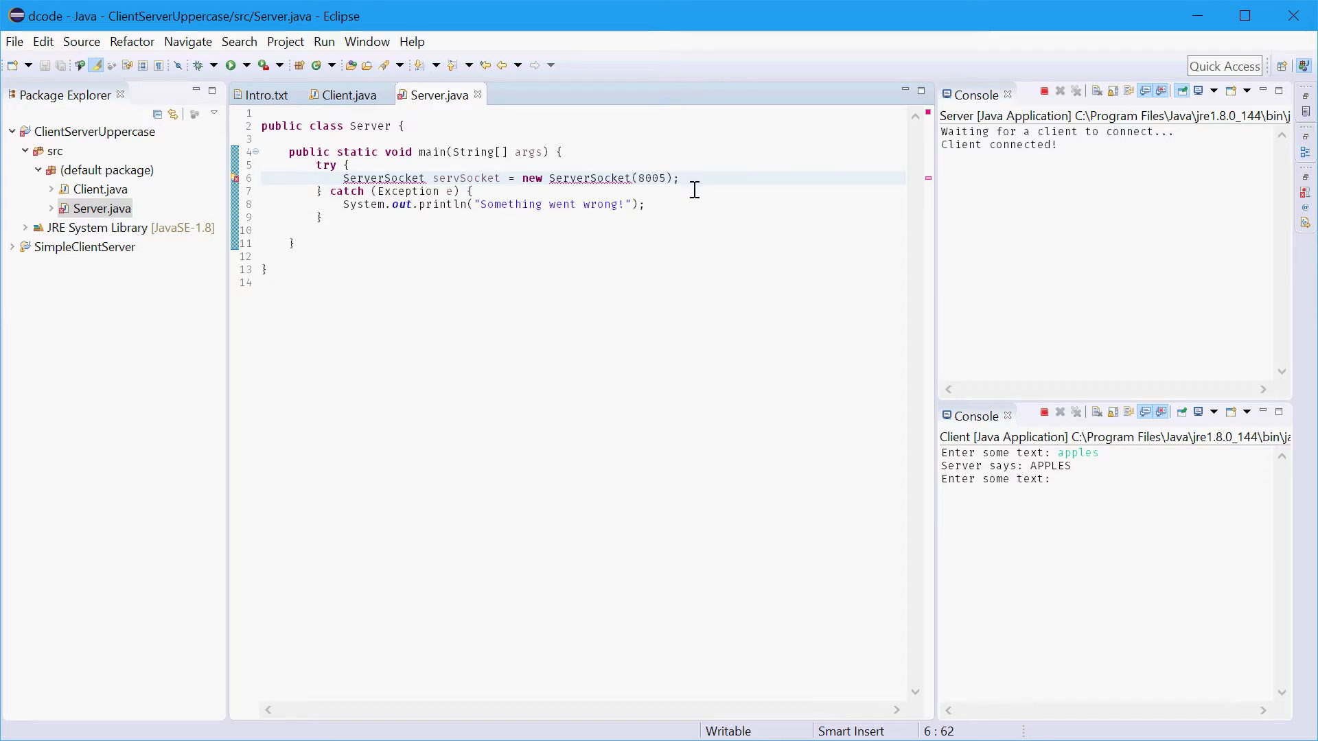
{"action": "double_click", "coordinate": [651, 177]}
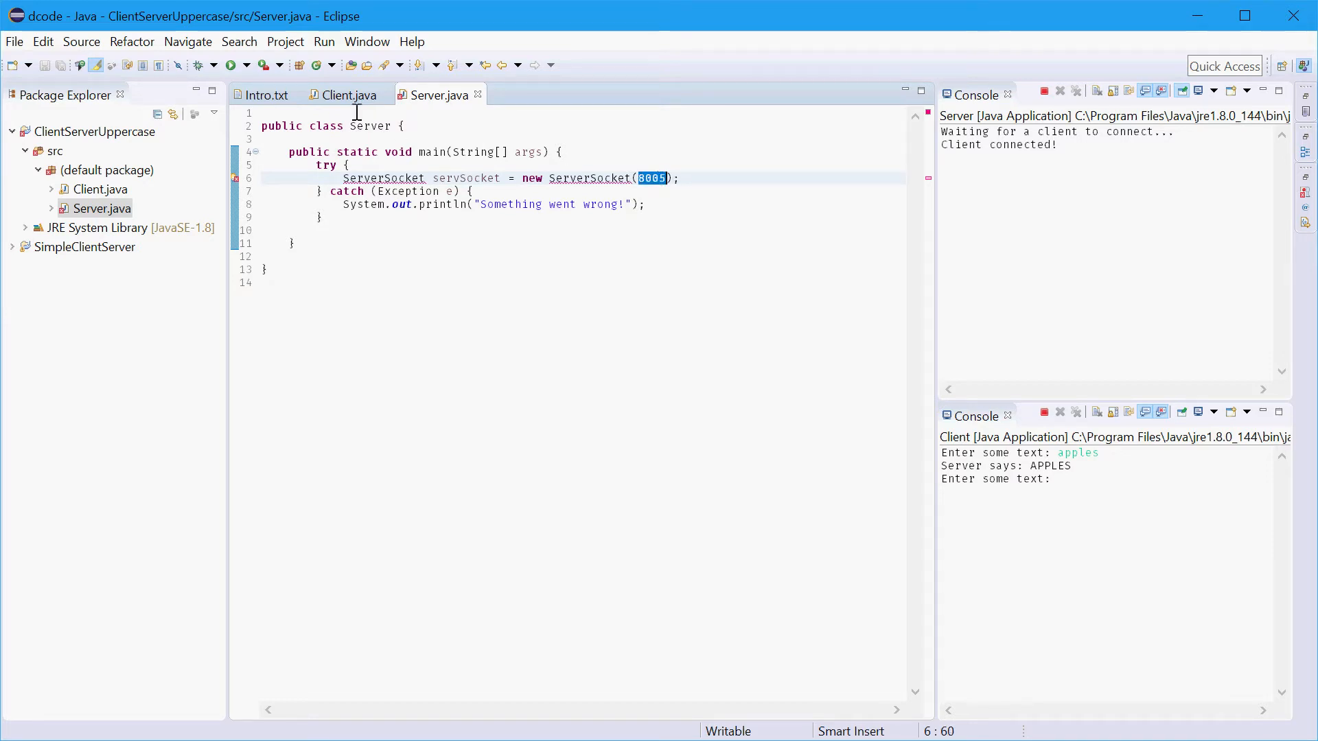
{"action": "left_click", "coordinate": [350, 95]}
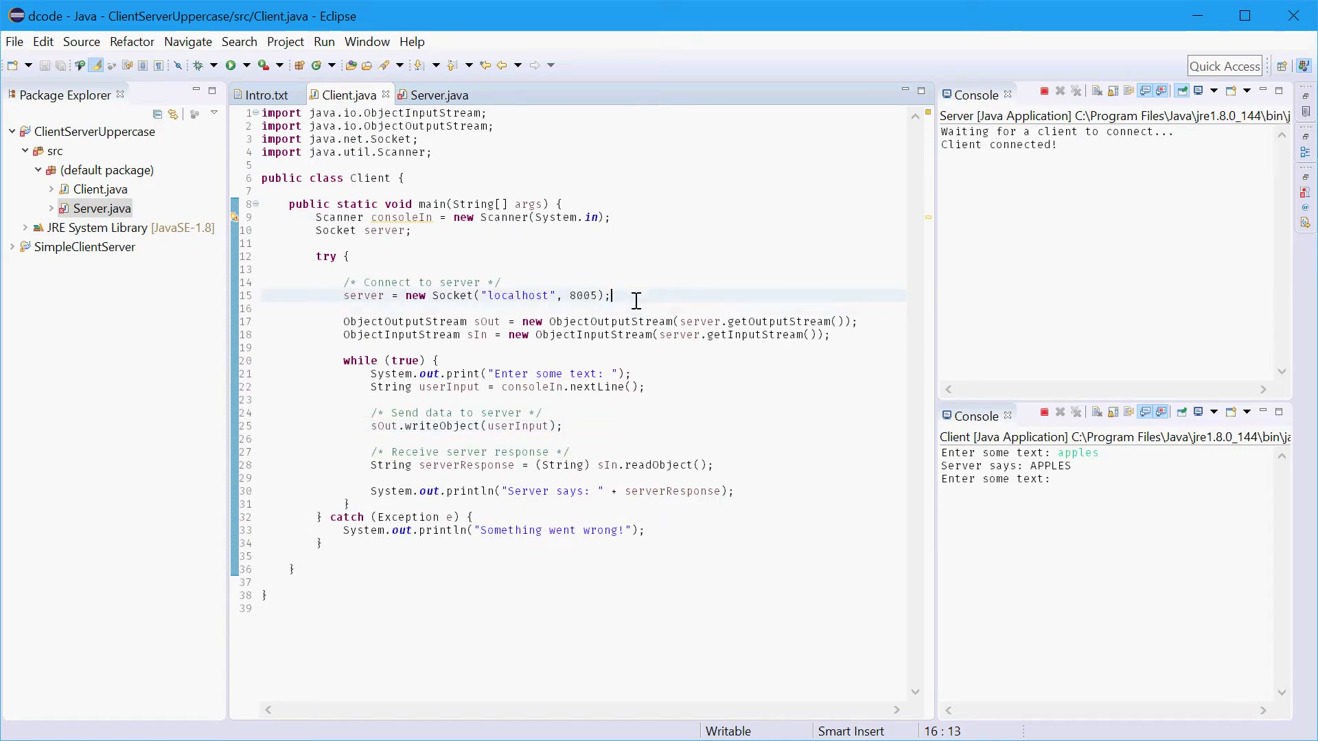
{"action": "left_click", "coordinate": [437, 94]}
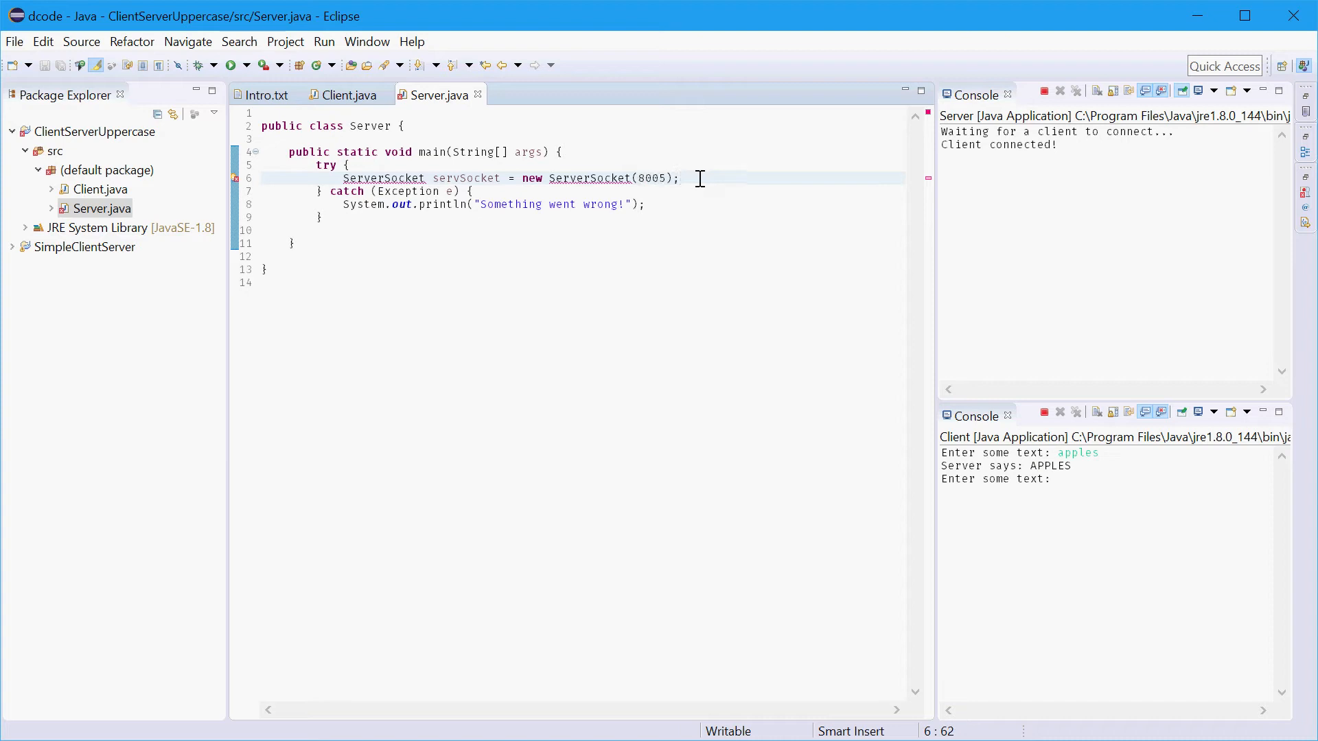
- Add a "Wait for client to connect" comment and Socket client = servSocket.accept(), then save
{"action": "type", "text": "/*"}
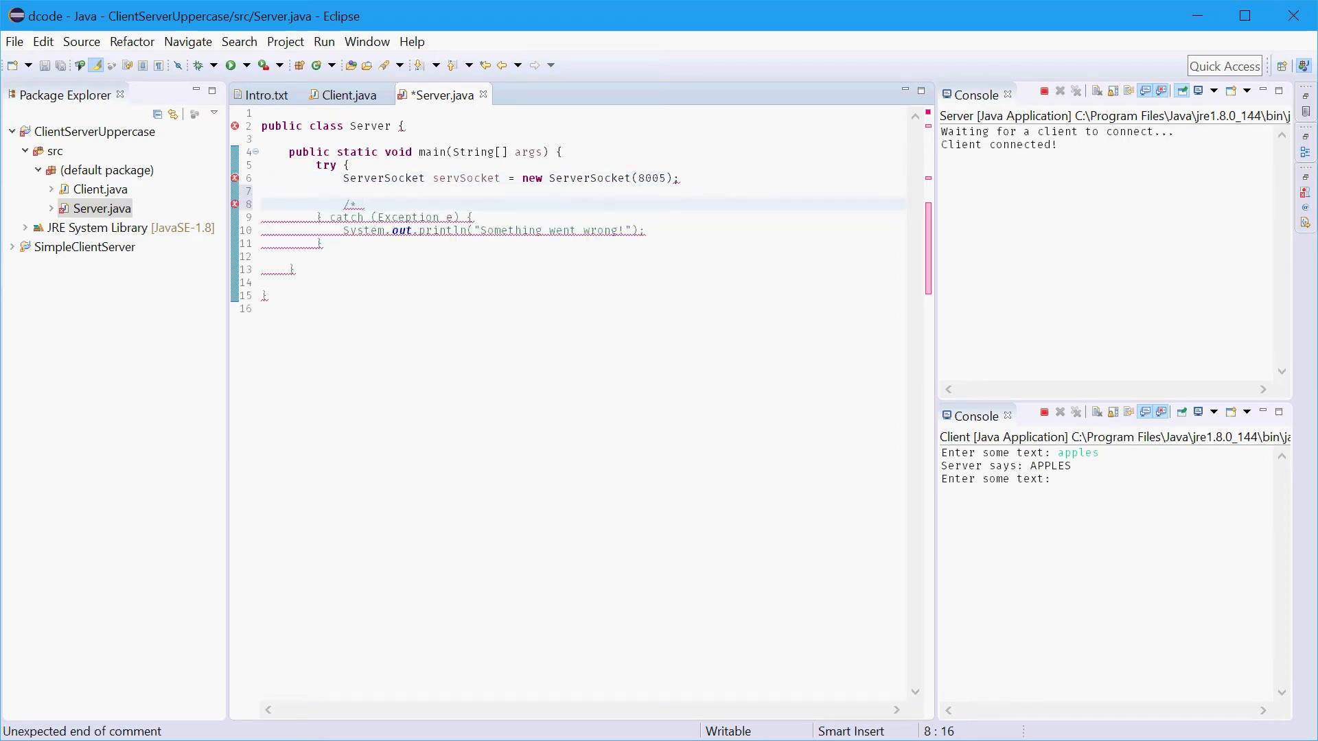
{"action": "type", "text": "Wait for client to connect */"}
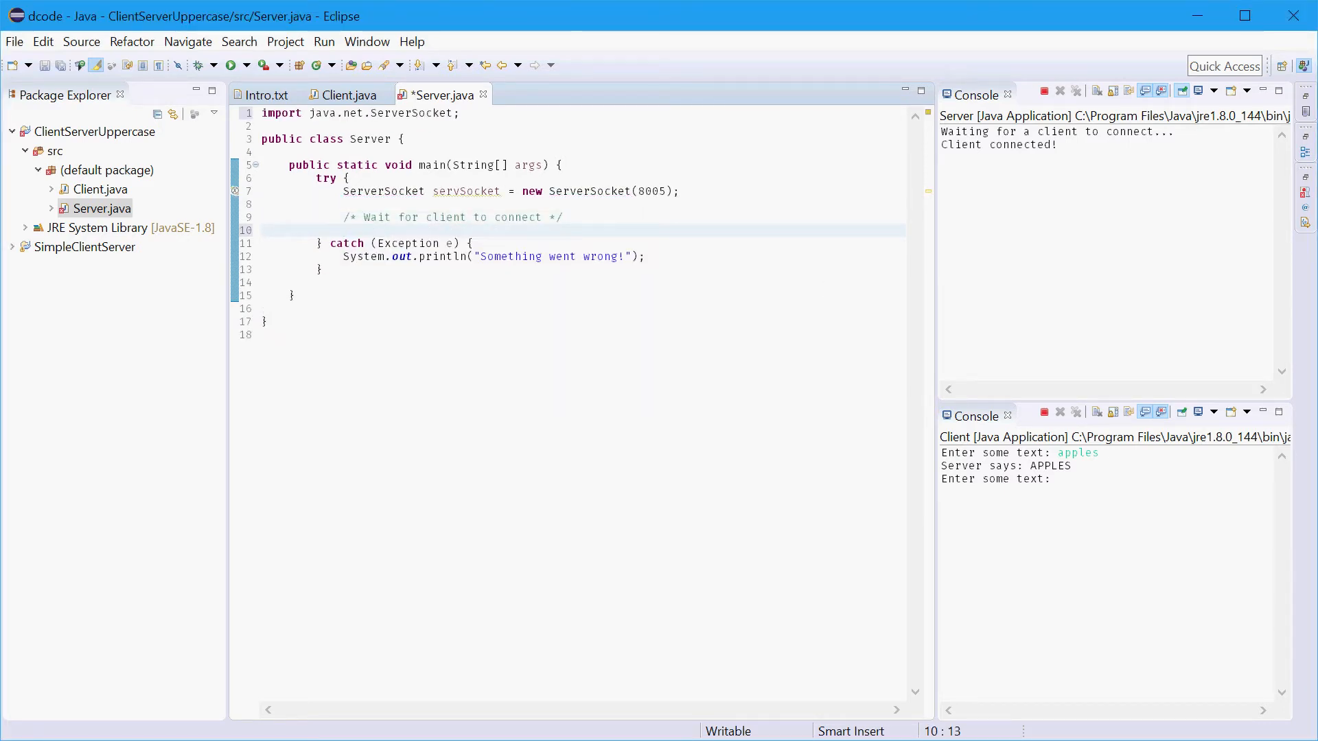
{"action": "type", "text": "Socket client = servSocket.accept();"}
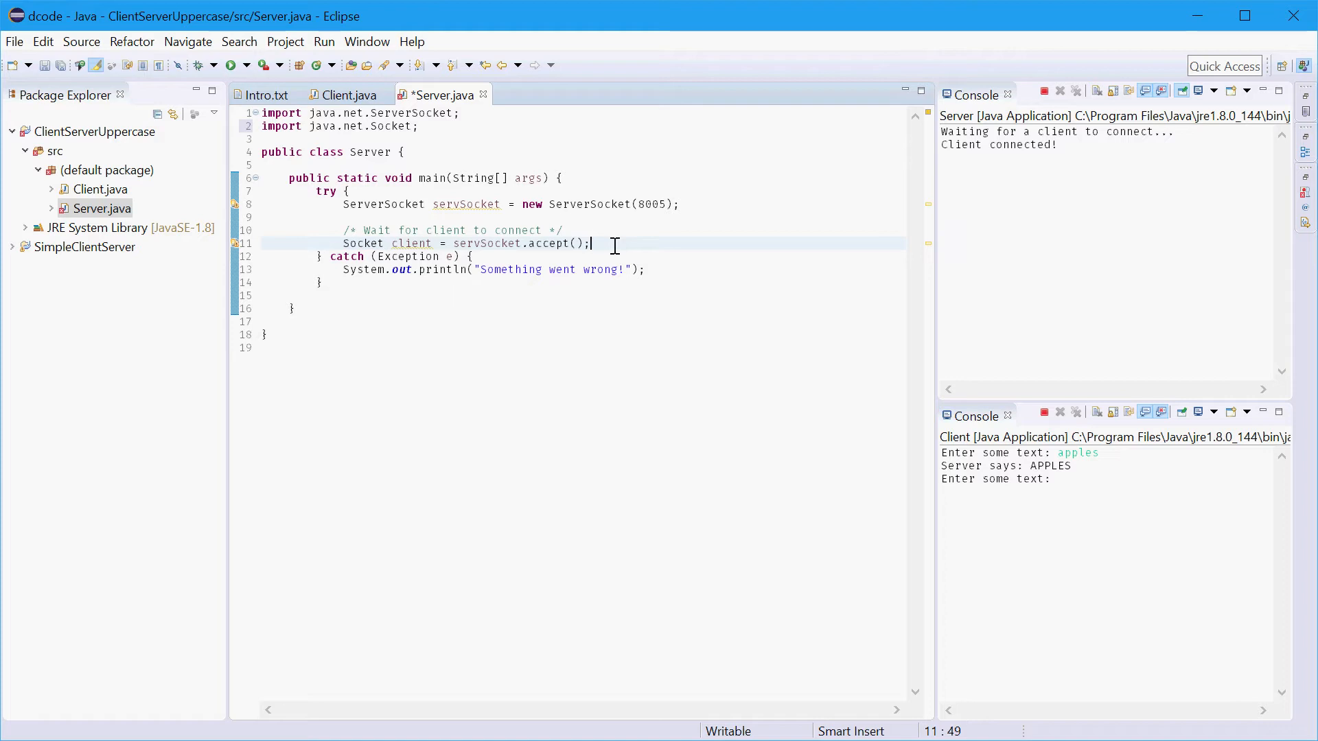
{"action": "left_click", "coordinate": [558, 231]}
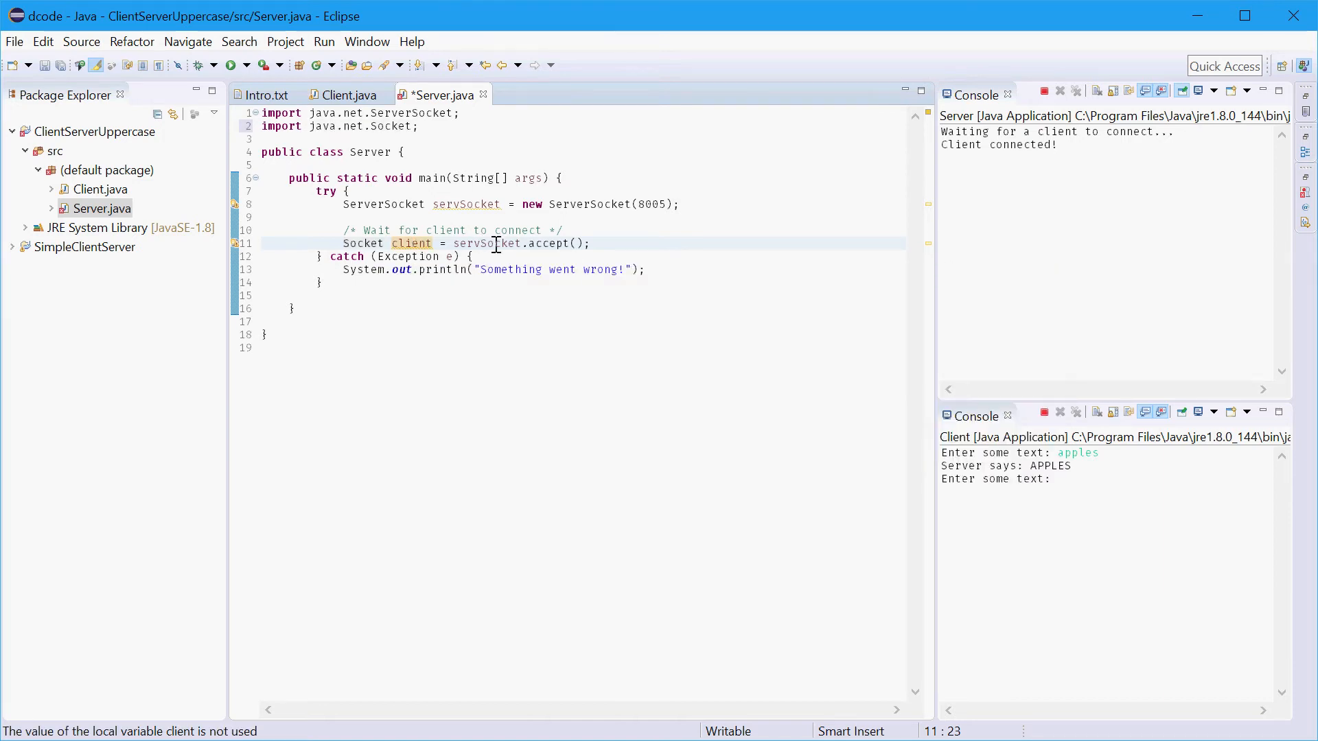
{"action": "key", "text": "Ctrl+s"}
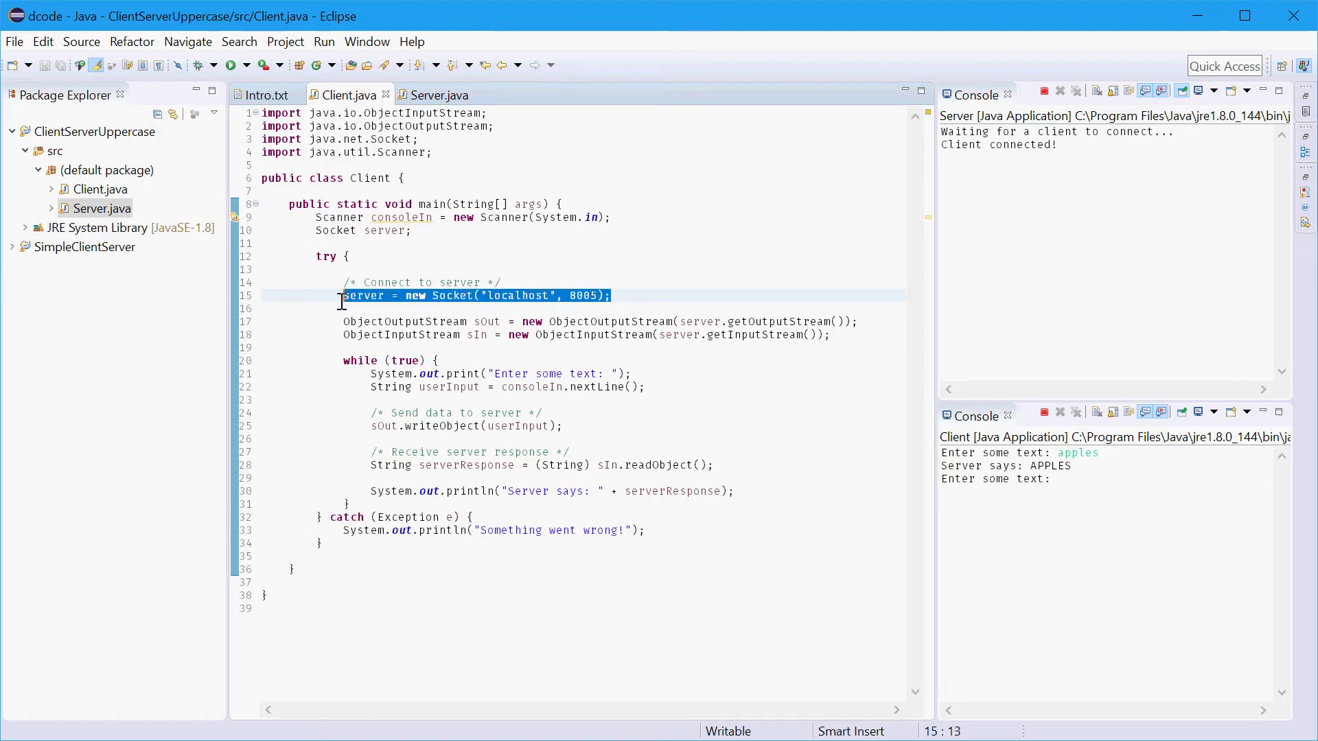
- Compare the Server's accept statement against Client.java's connection to localhost:8005
{"action": "left_click", "coordinate": [437, 95]}
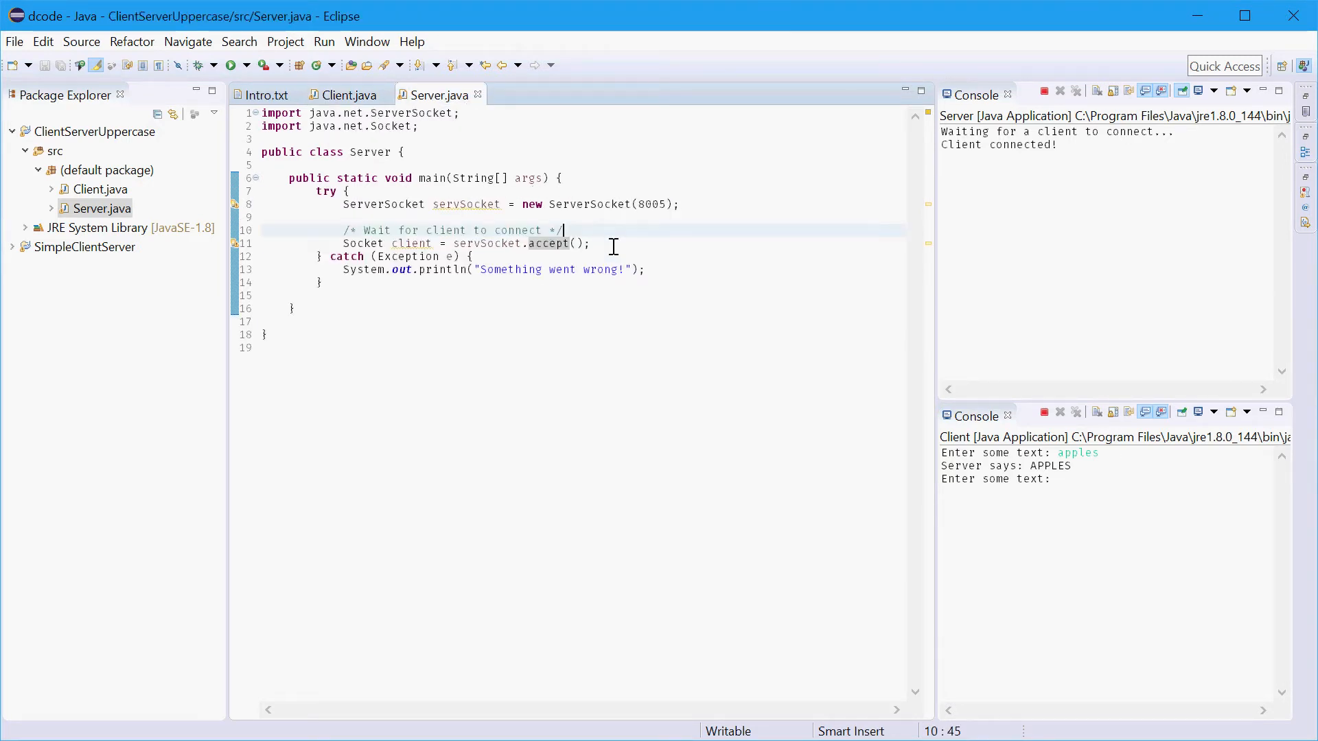
{"action": "left_click", "coordinate": [469, 245]}
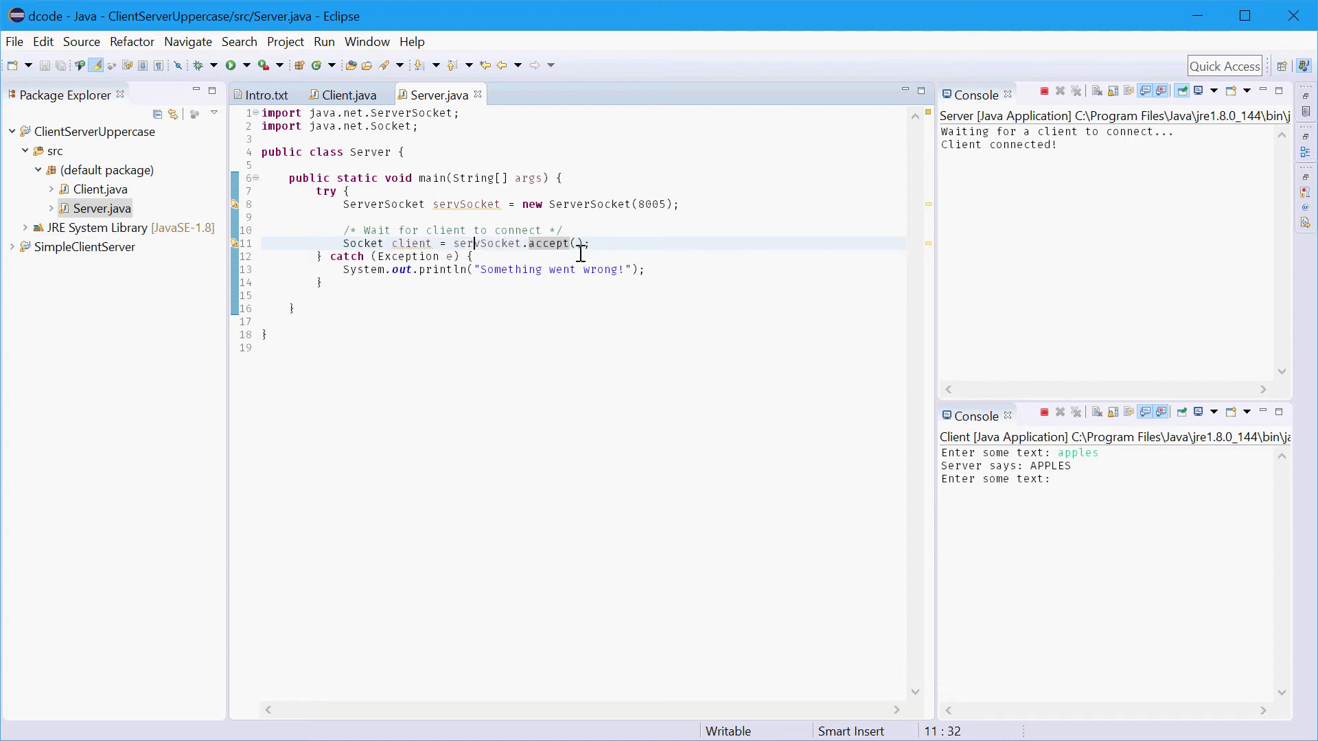
{"action": "double_click", "coordinate": [411, 244]}
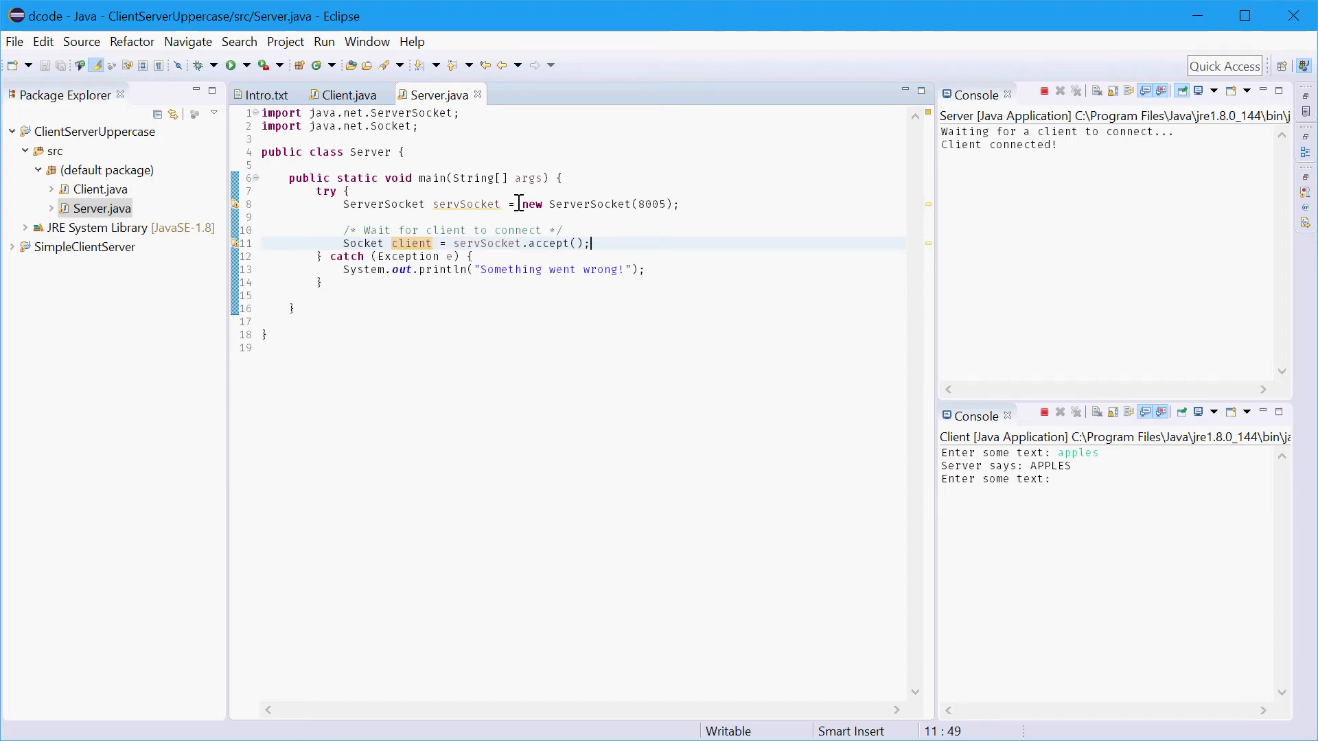
{"action": "left_click", "coordinate": [347, 95]}
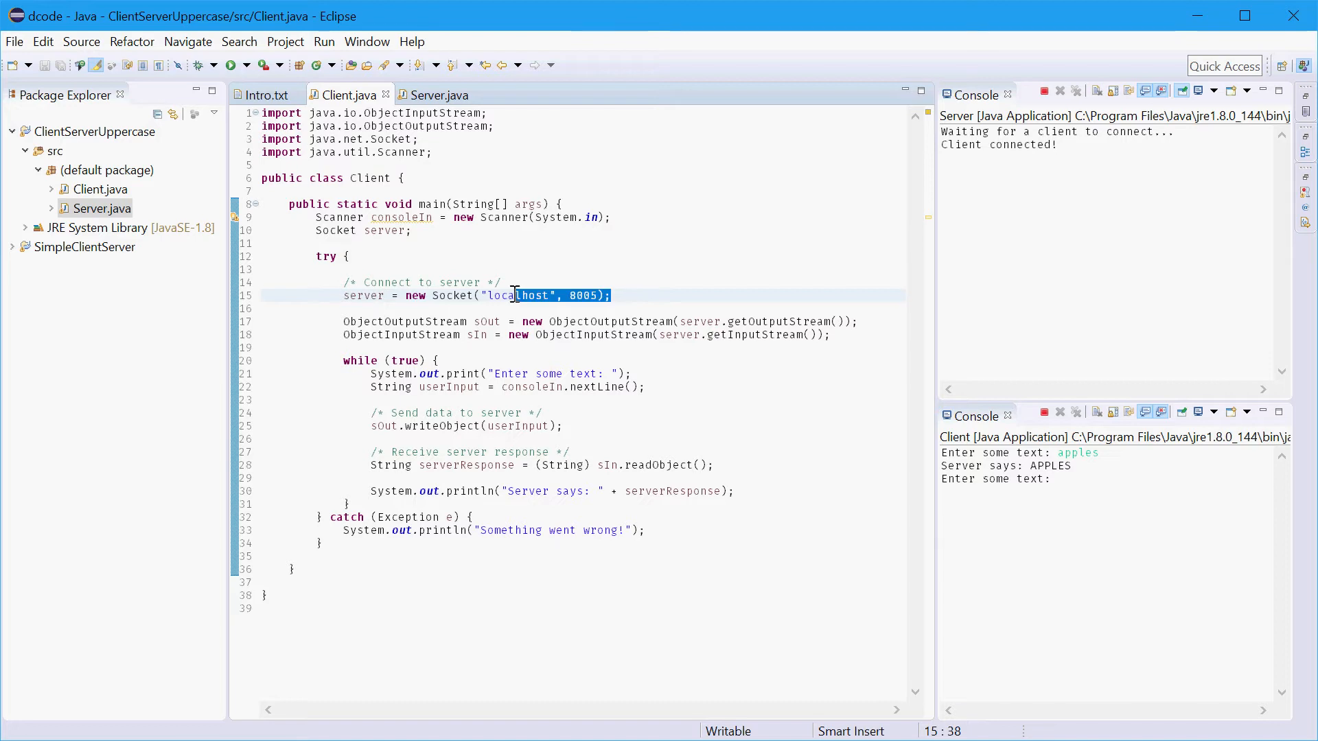
{"action": "left_click", "coordinate": [434, 95]}
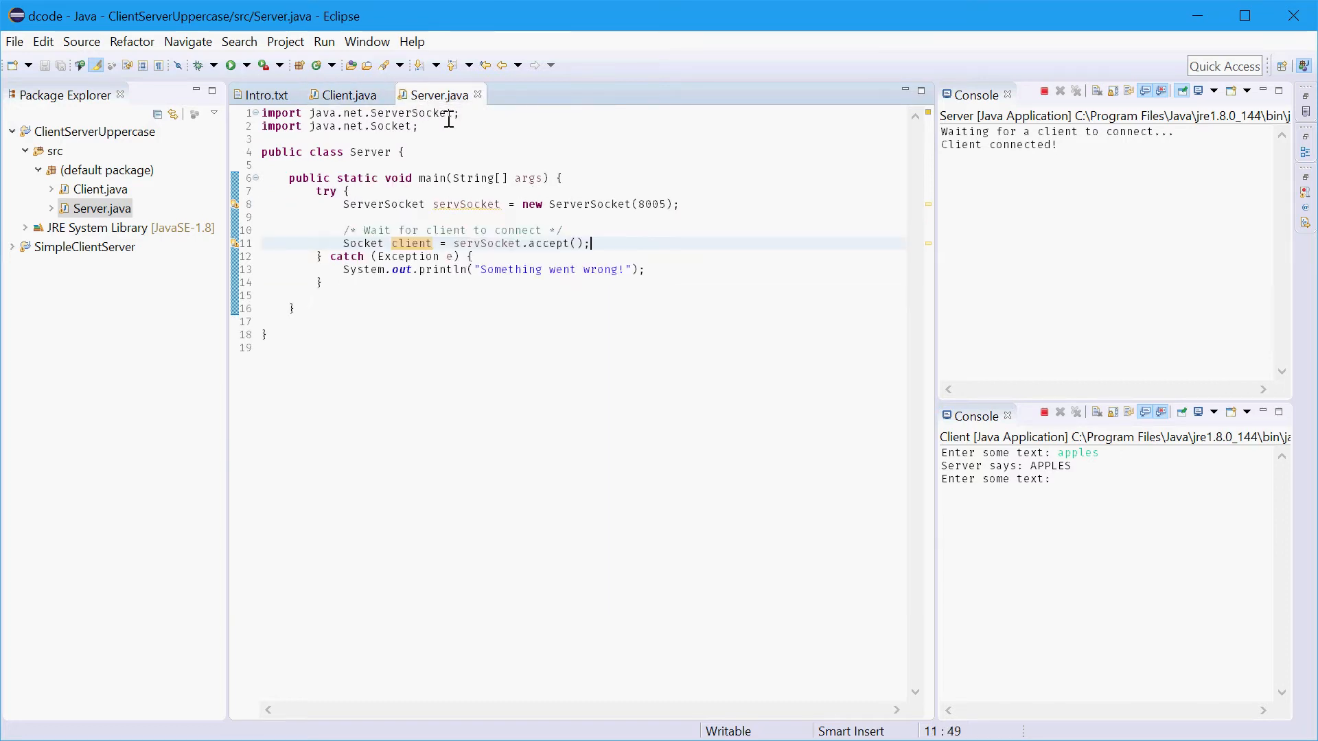
{"action": "mouse_move", "coordinate": [602, 177]}
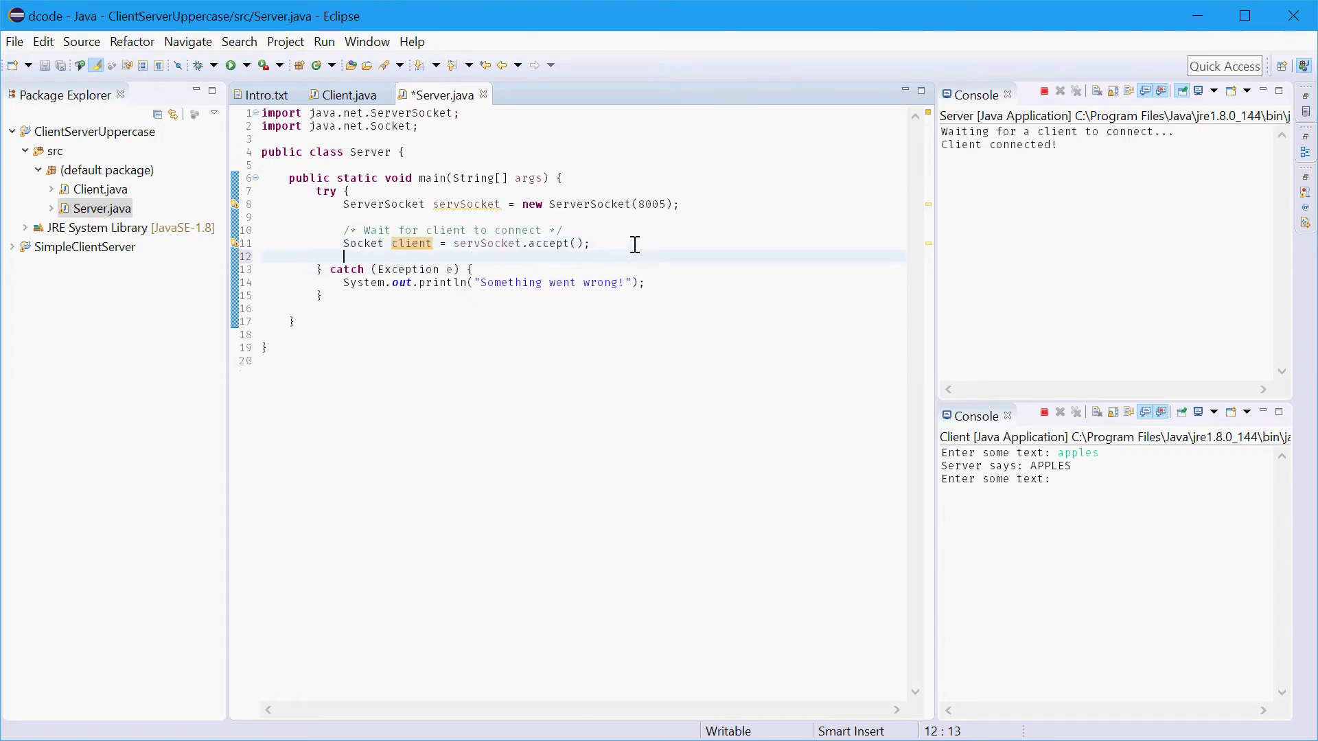
- Add a "Setup streams" comment below the accept line, save, and start a new line
{"action": "type", "text": "/*"}
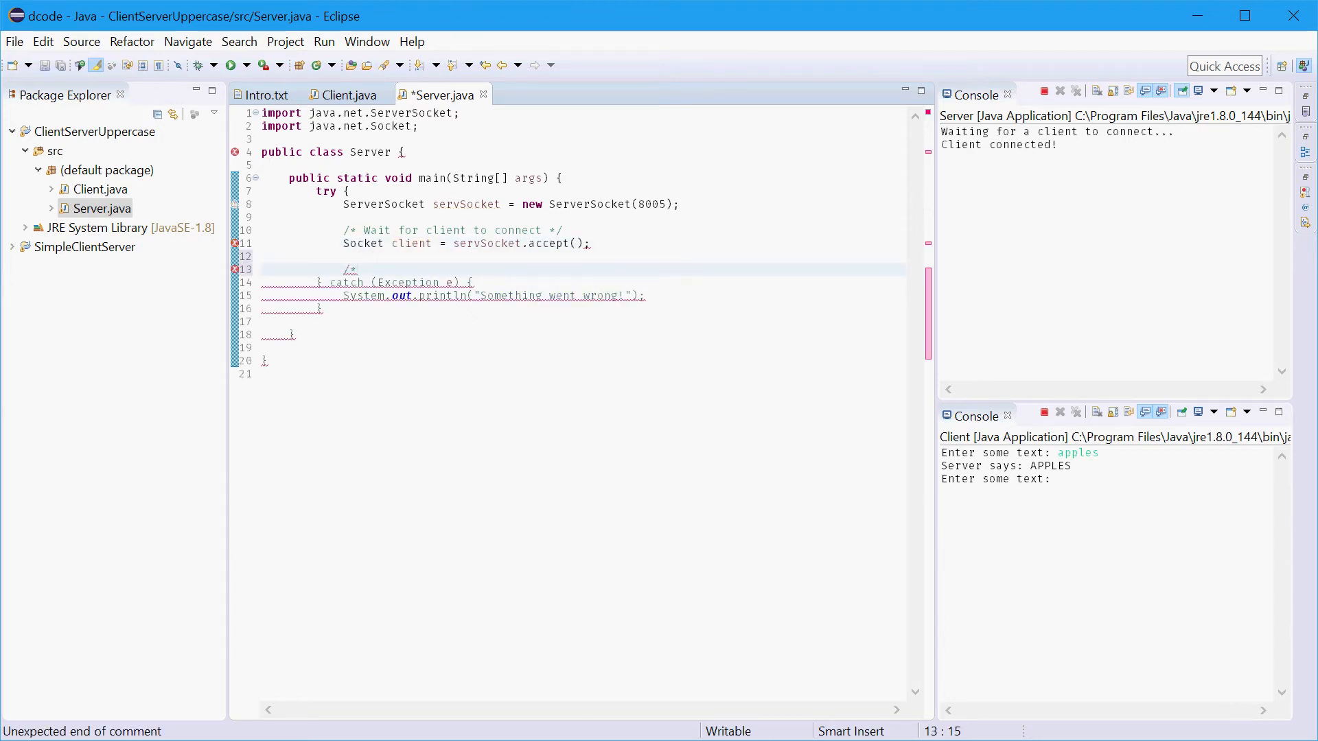
{"action": "type", "text": "Setup streamsd *"}
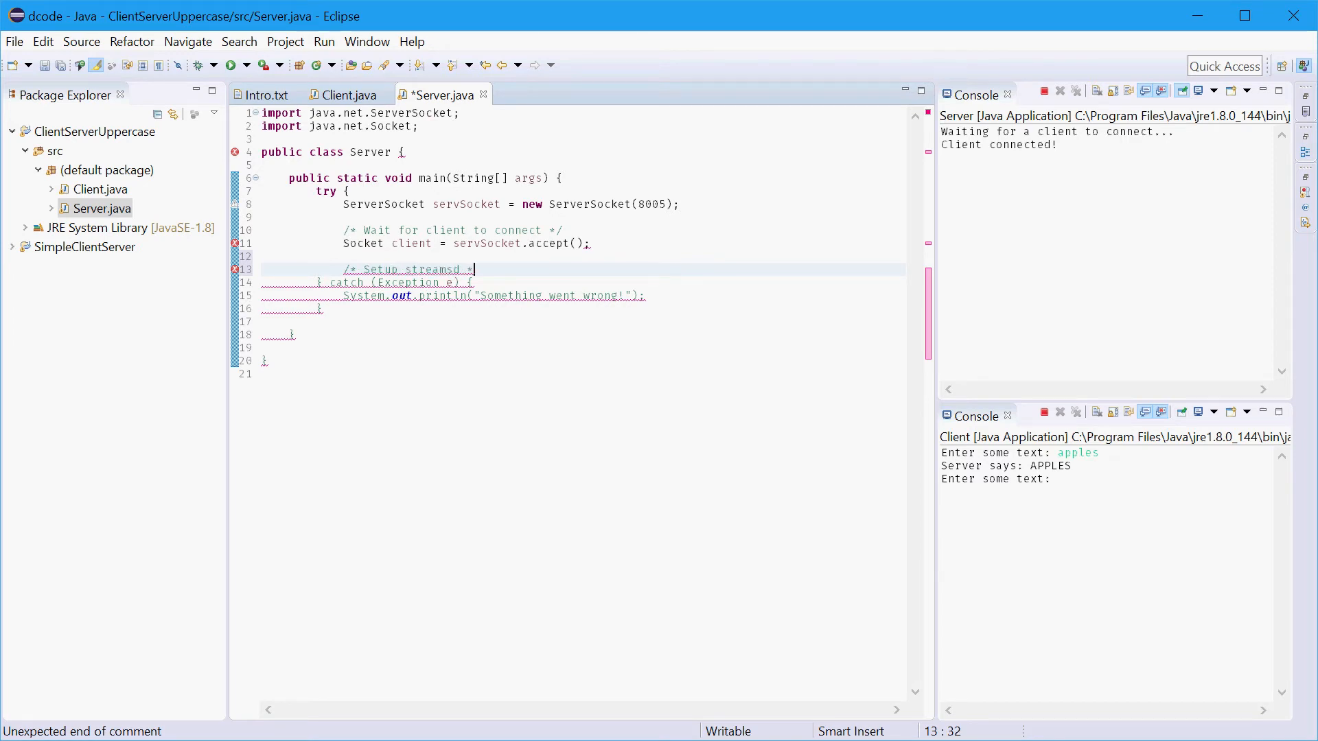
{"action": "key", "text": "Ctrl+s"}
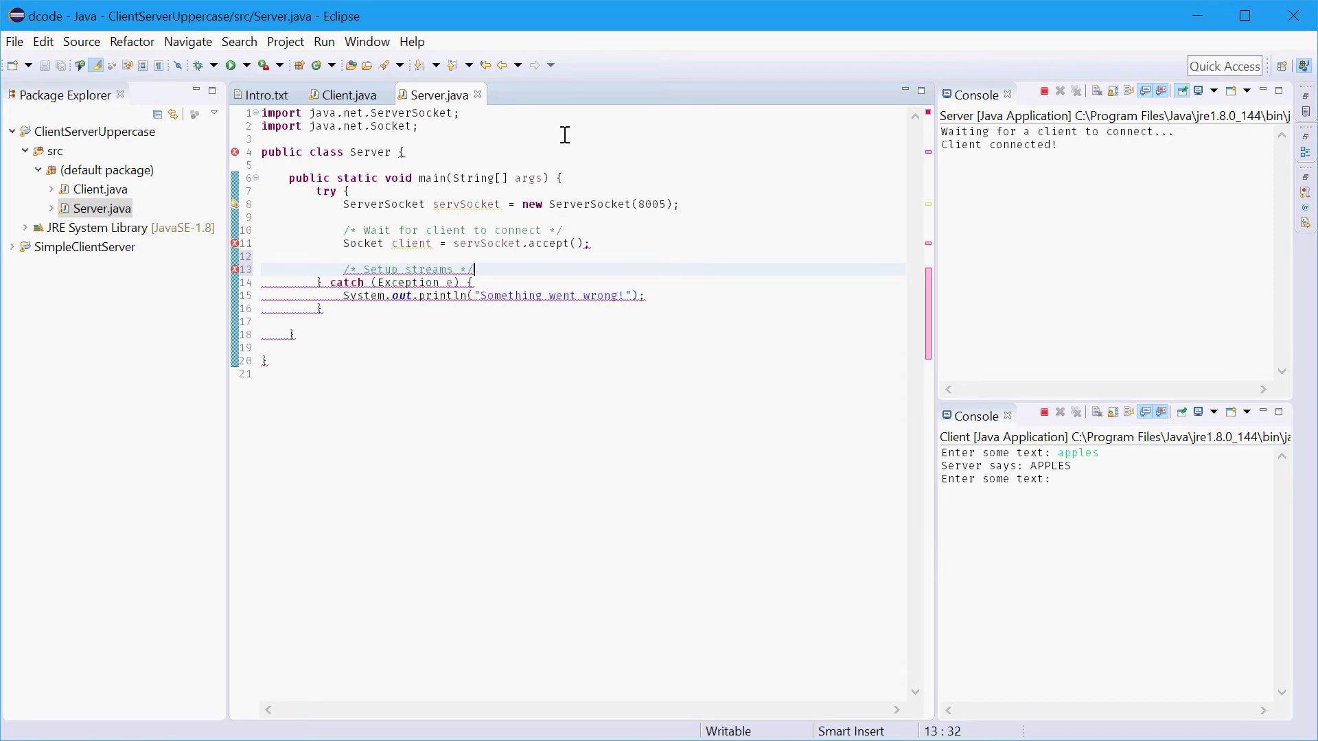
{"action": "left_click", "coordinate": [350, 95]}
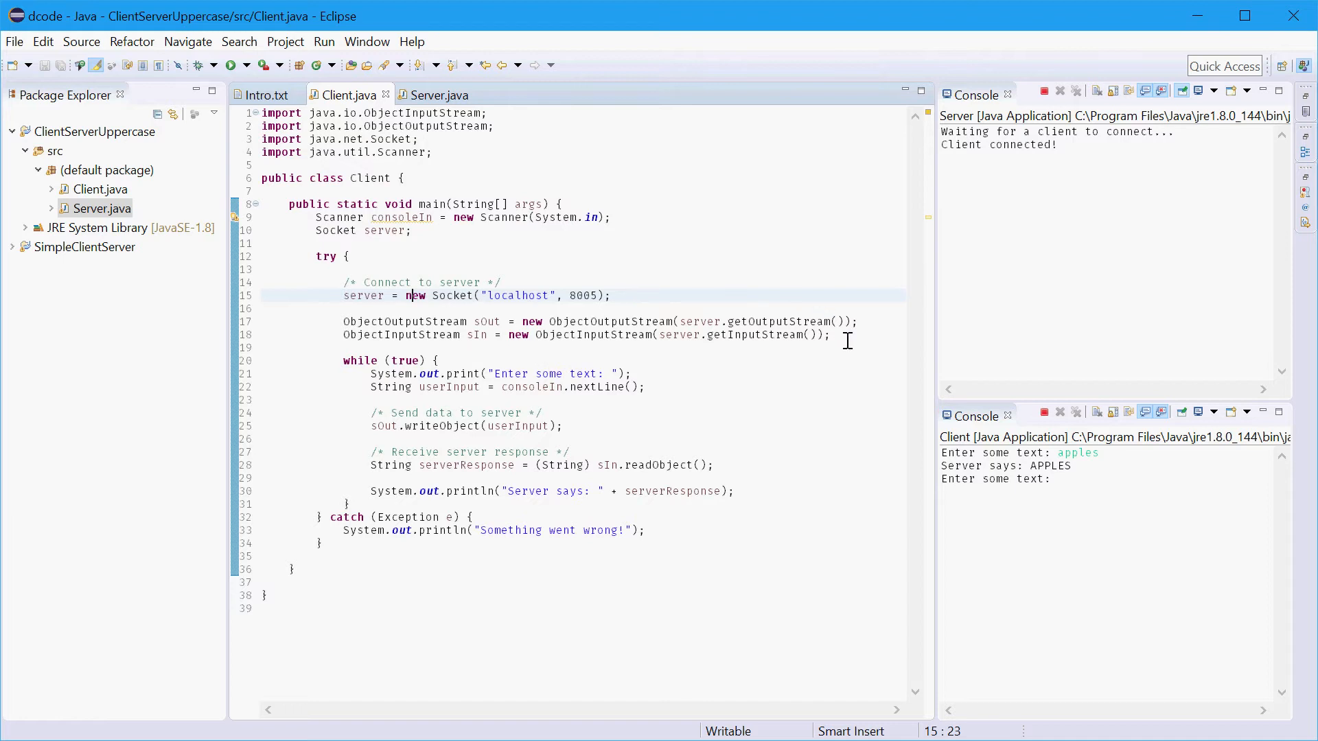
{"action": "left_click", "coordinate": [440, 93]}
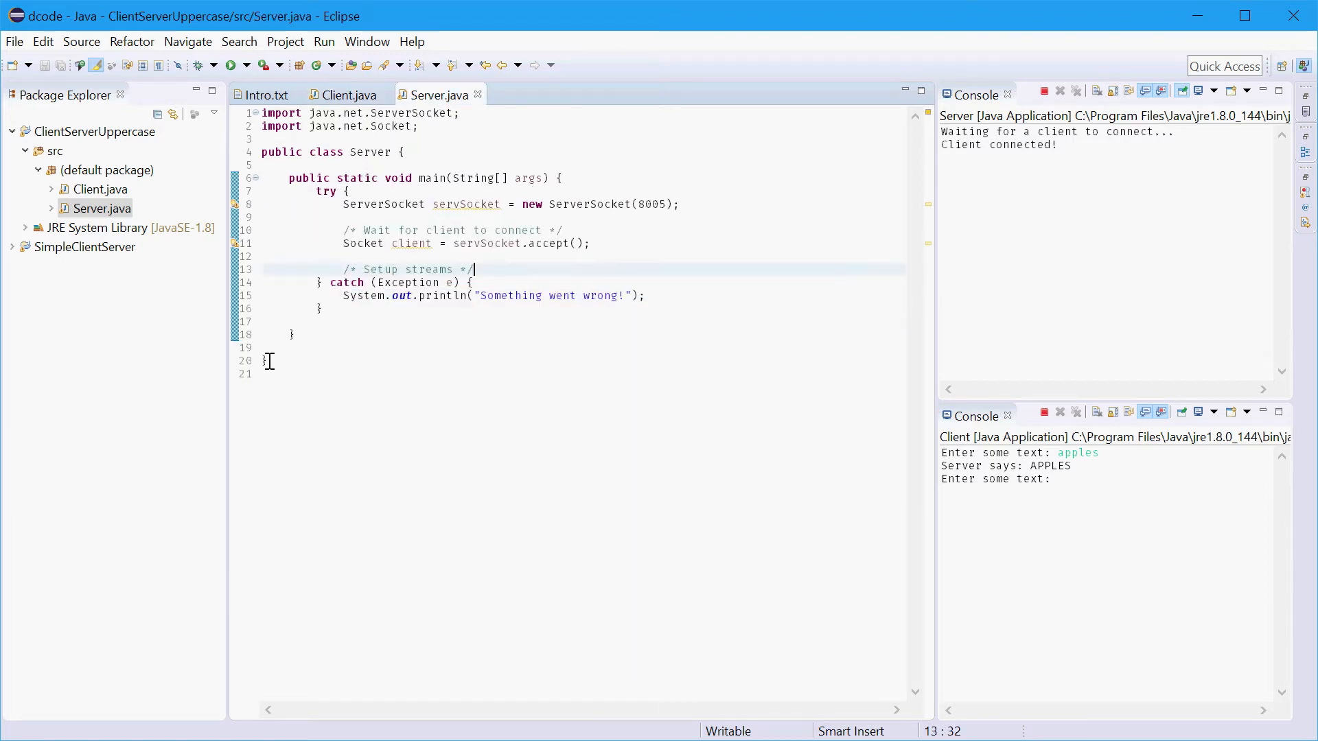
{"action": "key", "text": "Enter"}
{"action": "type", "text": "ObjectOutputStream cOut = new ObjectOutputStream(client.getOutputStream());"}
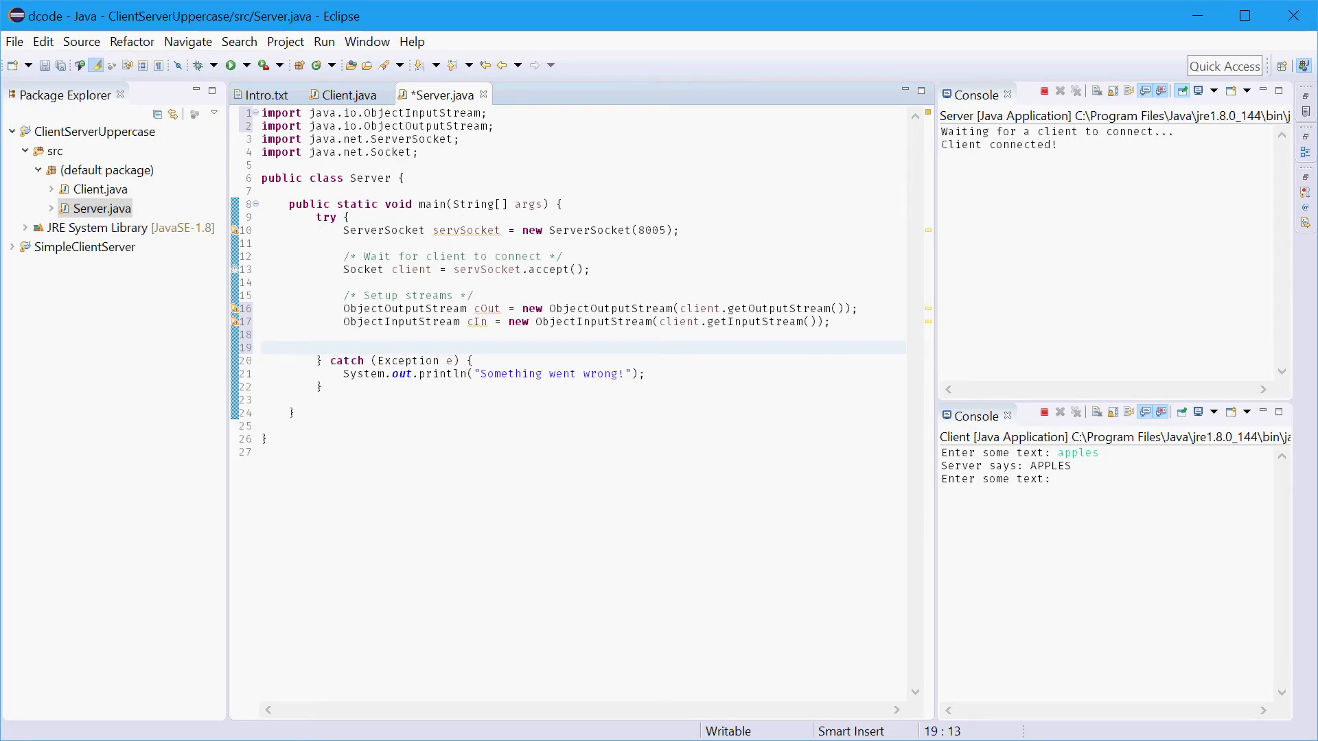
- Add a while (true) loop, then send pear, phone and battery from the Client console
{"action": "type", "text": "while ("}
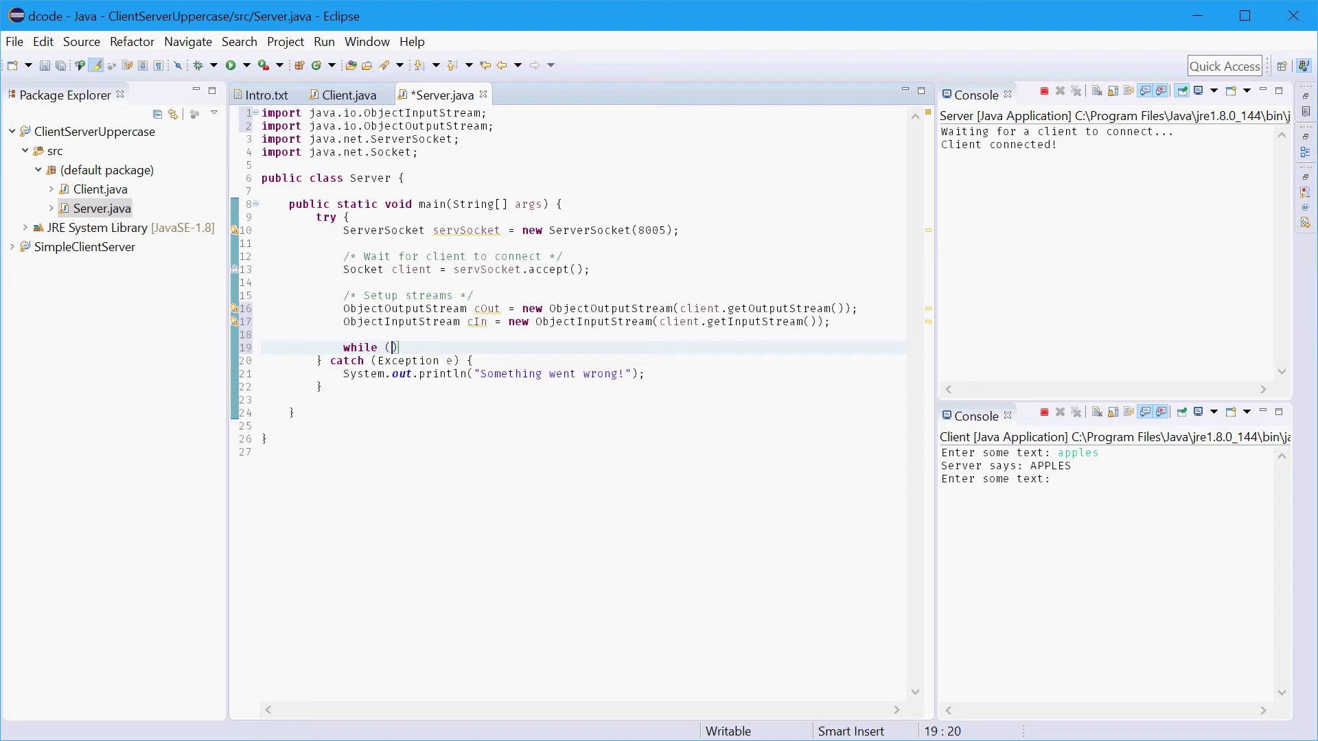
{"action": "type", "text": "true) {"}
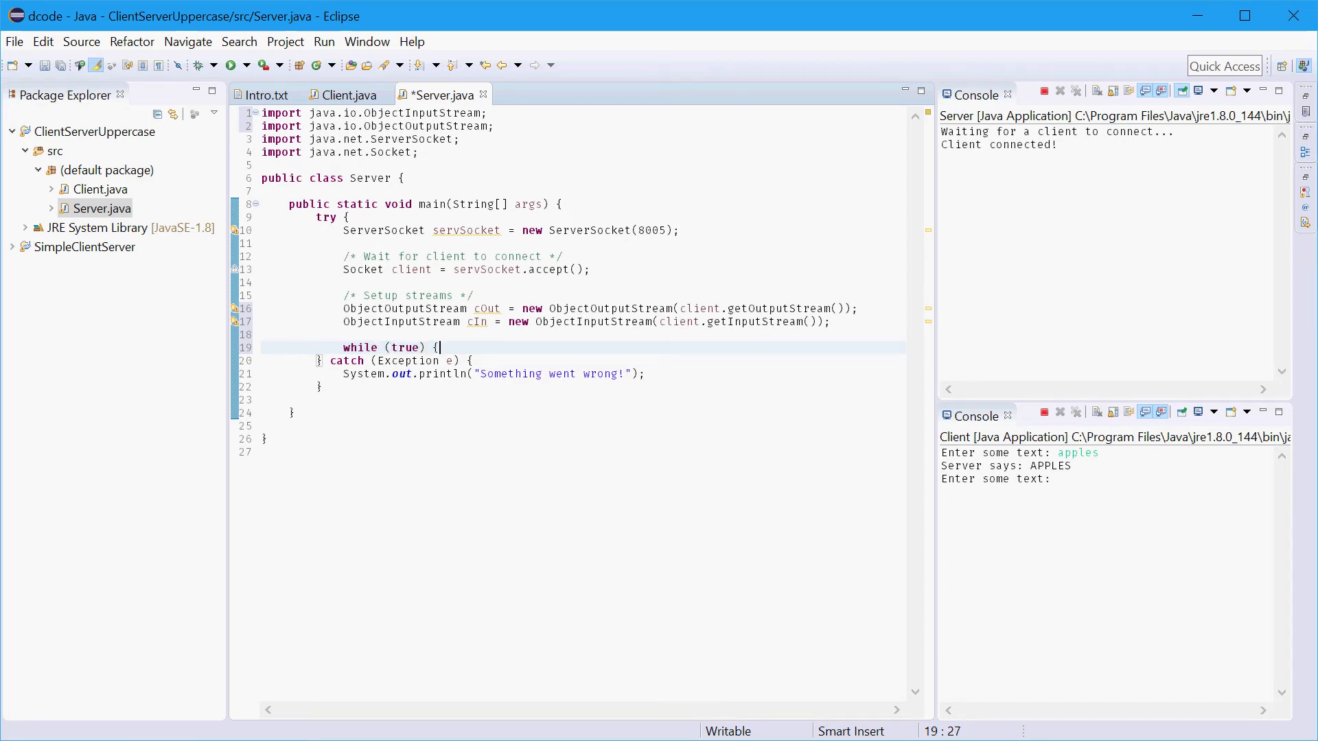
{"action": "key", "text": "Enter"}
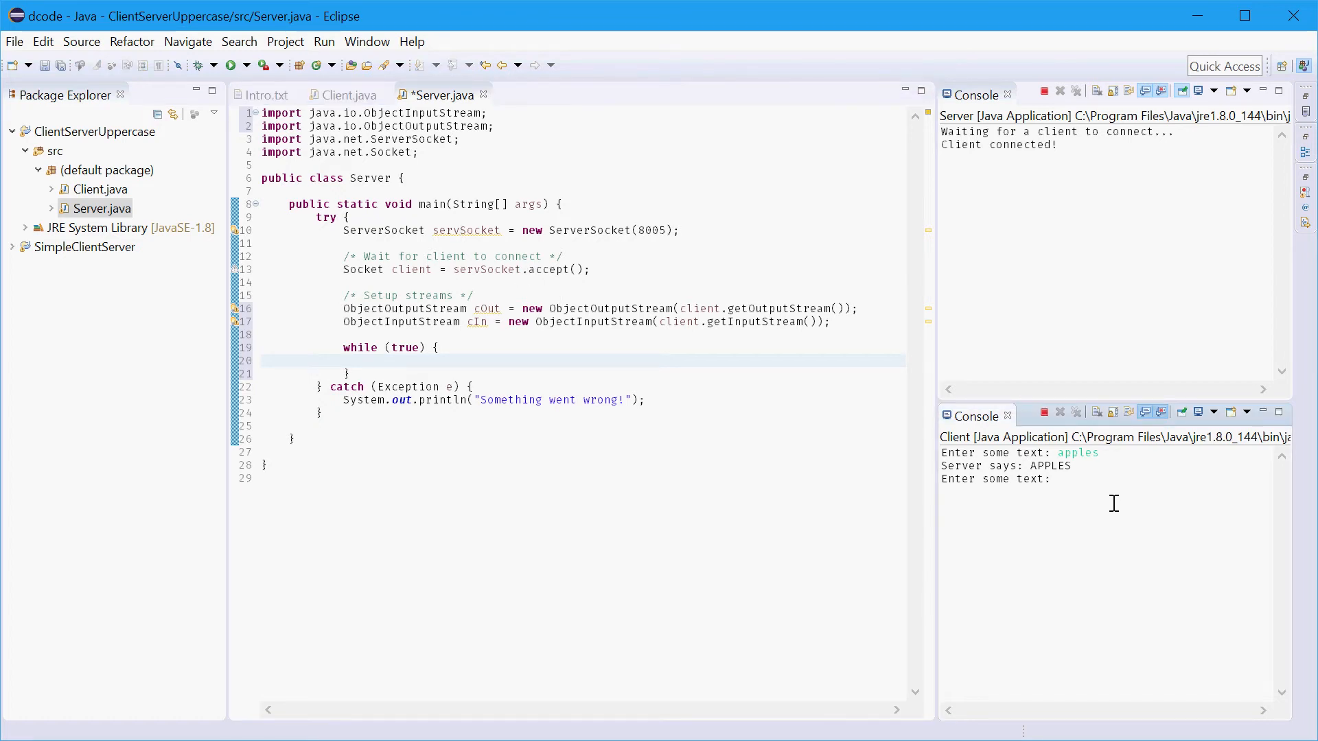
{"action": "type", "text": "pear"}
{"action": "type", "text": "phone"}
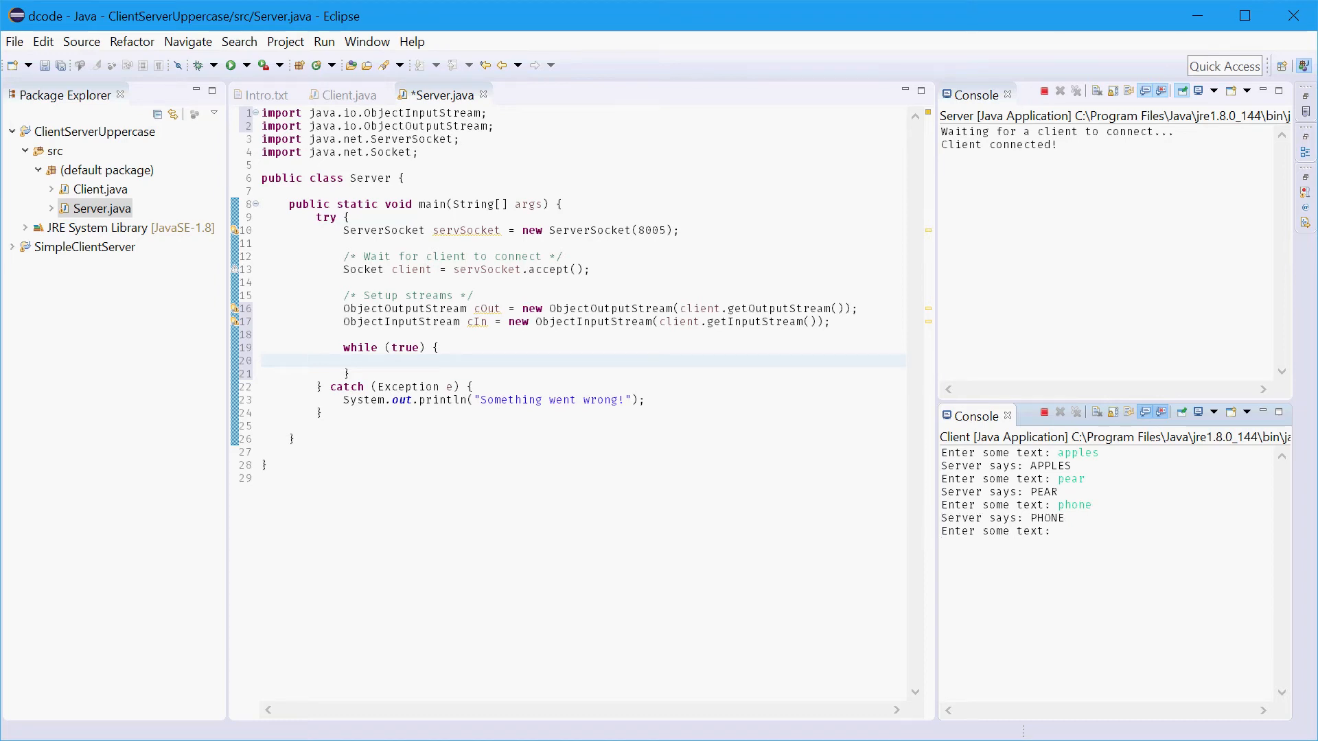
{"action": "type", "text": "battery"}
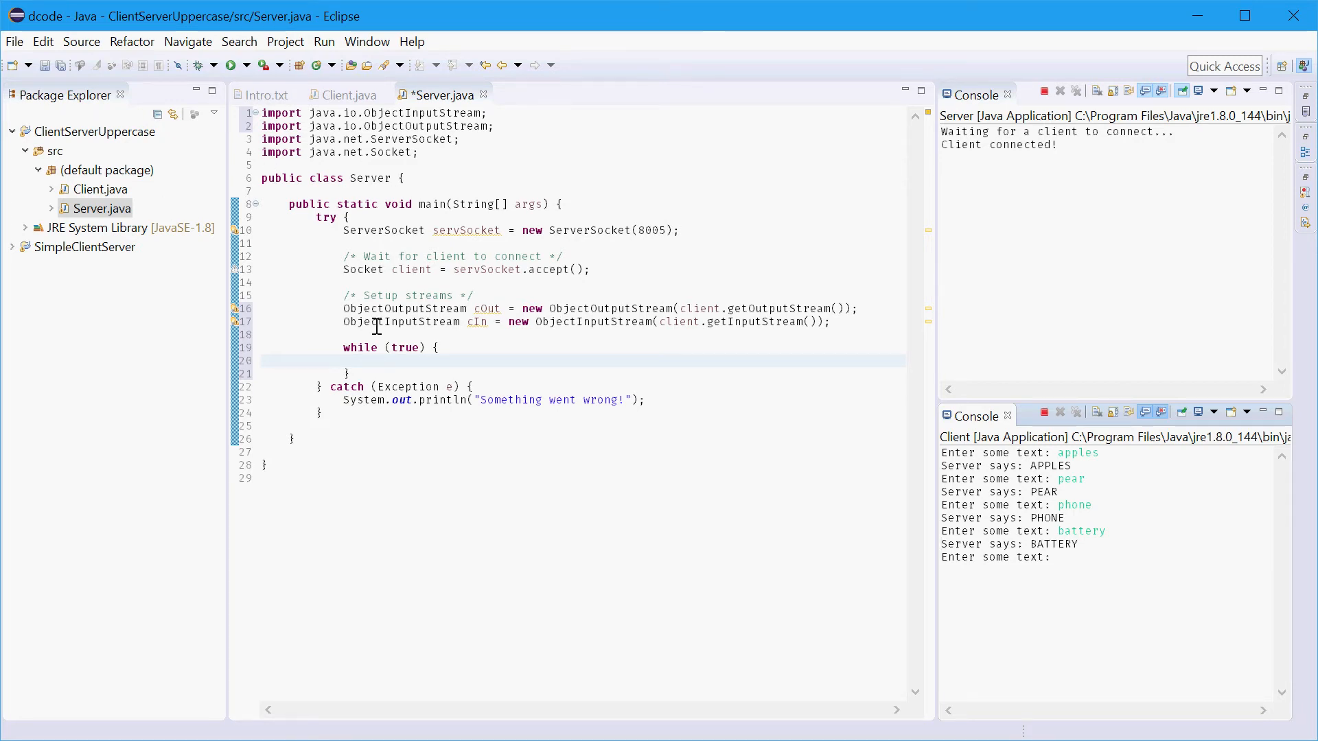
- Inside the loop read String clientInput = (String) cIn.readObject() and save
{"action": "left_click", "coordinate": [370, 360]}
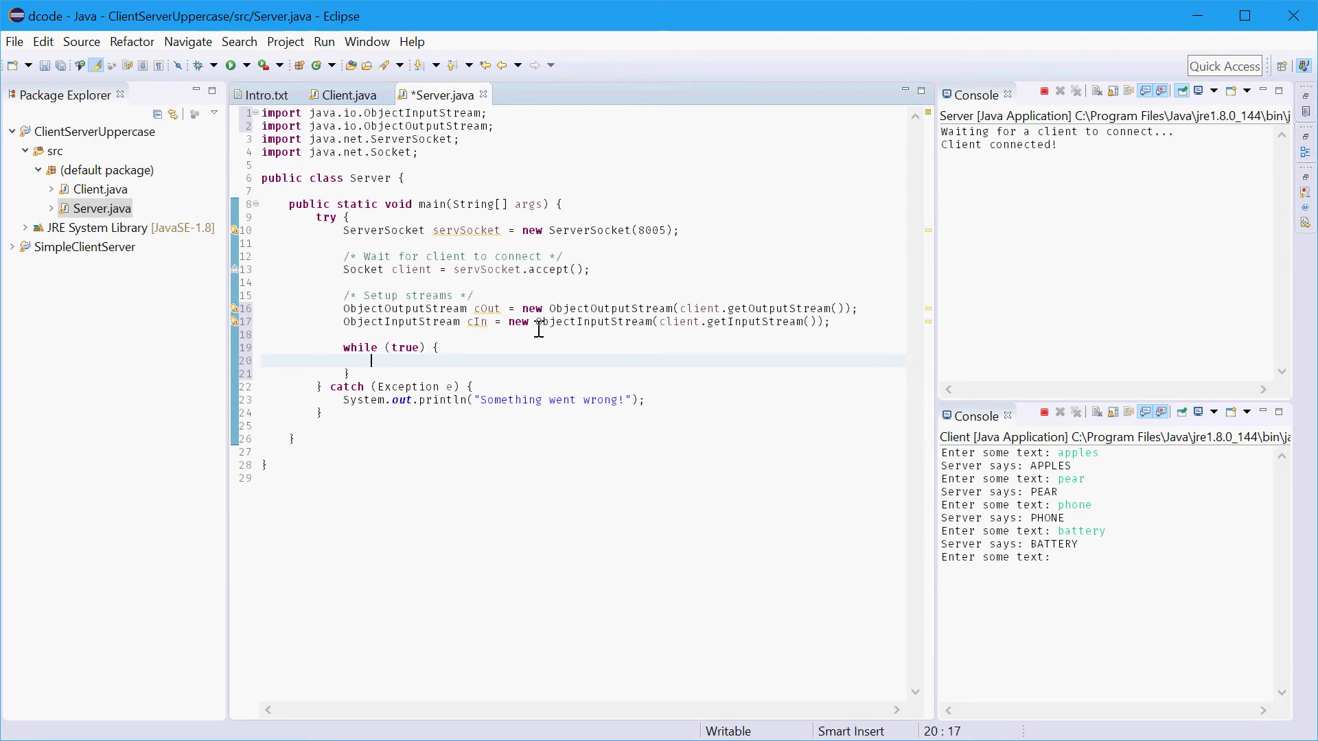
{"action": "type", "text": "Str"}
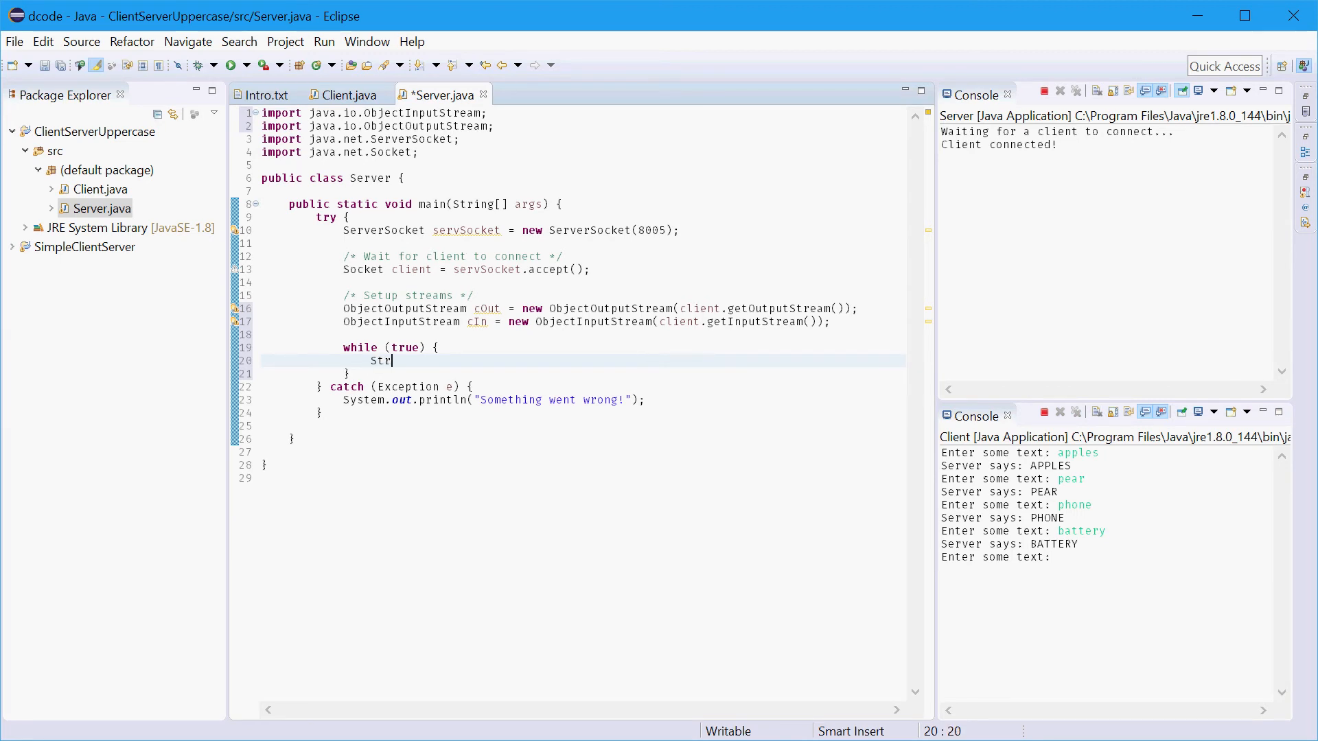
{"action": "type", "text": "ing client"}
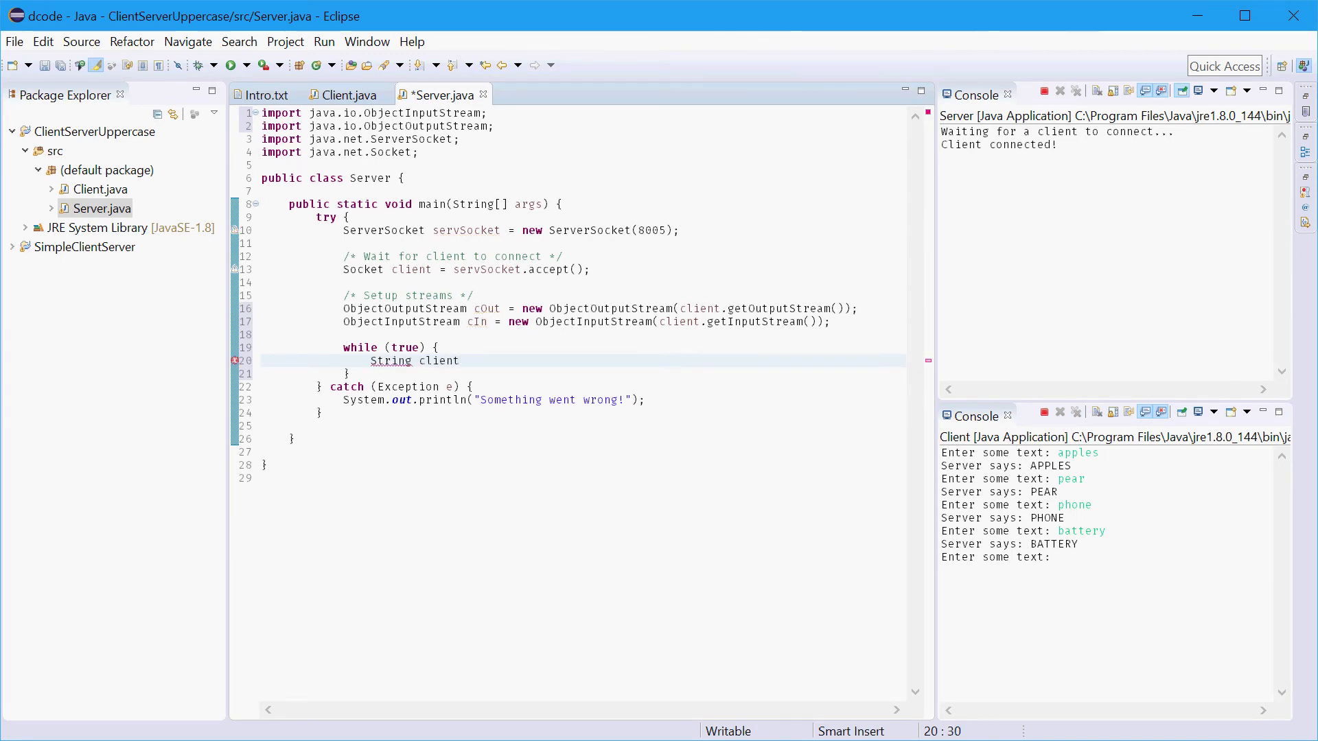
{"action": "type", "text": "In"}
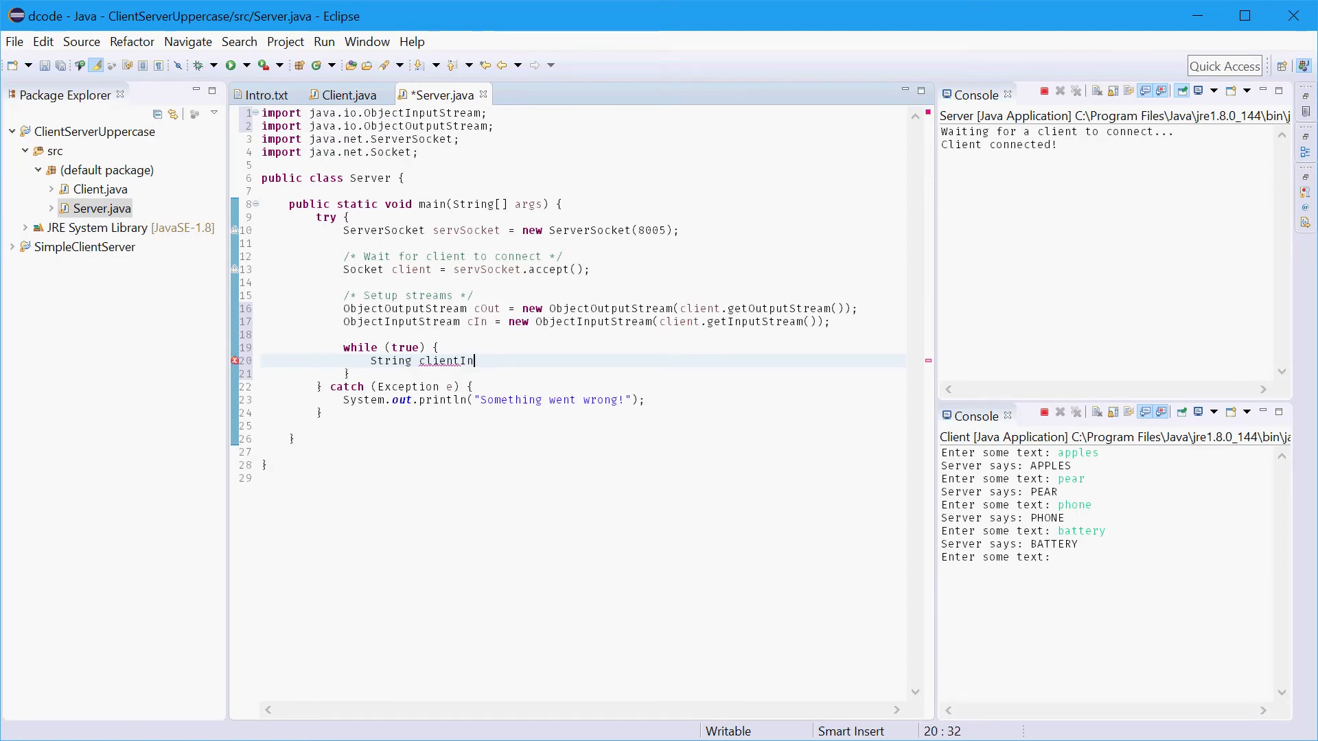
{"action": "type", "text": "put ="}
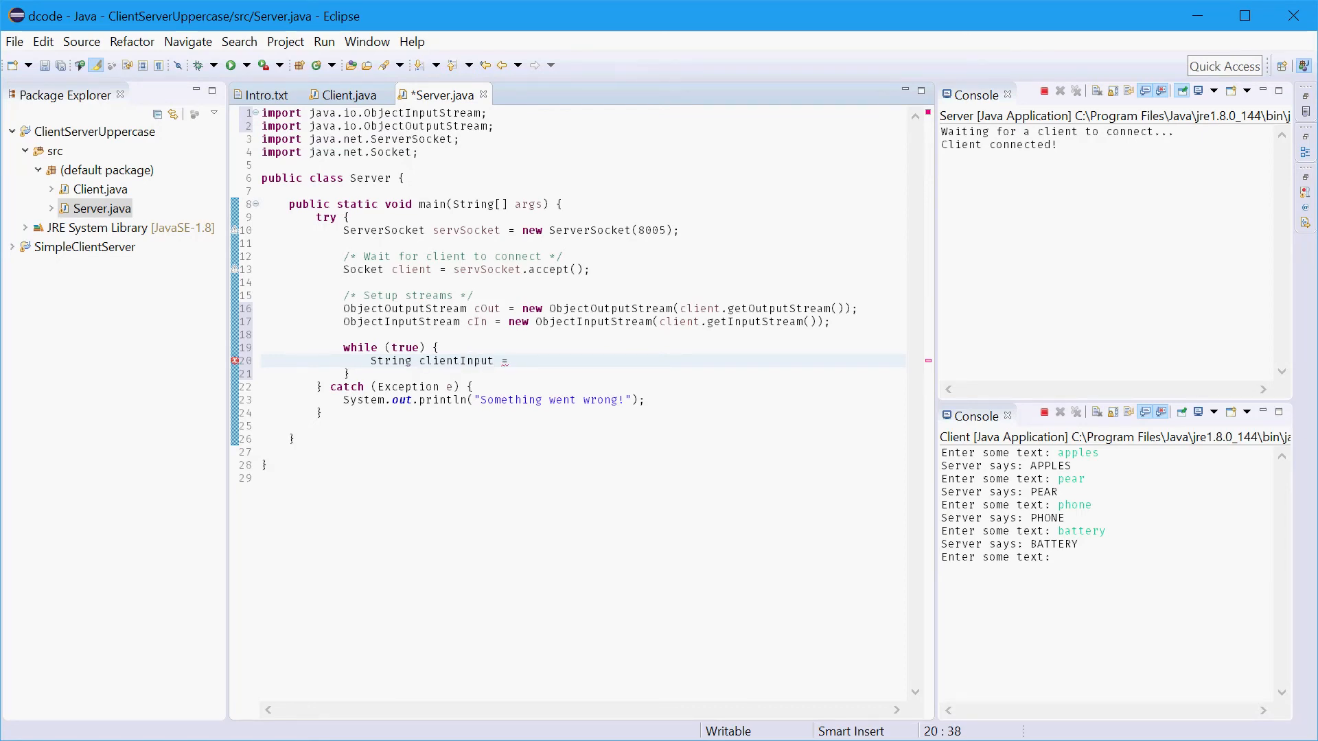
{"action": "type", "text": "cIn.readObject();"}
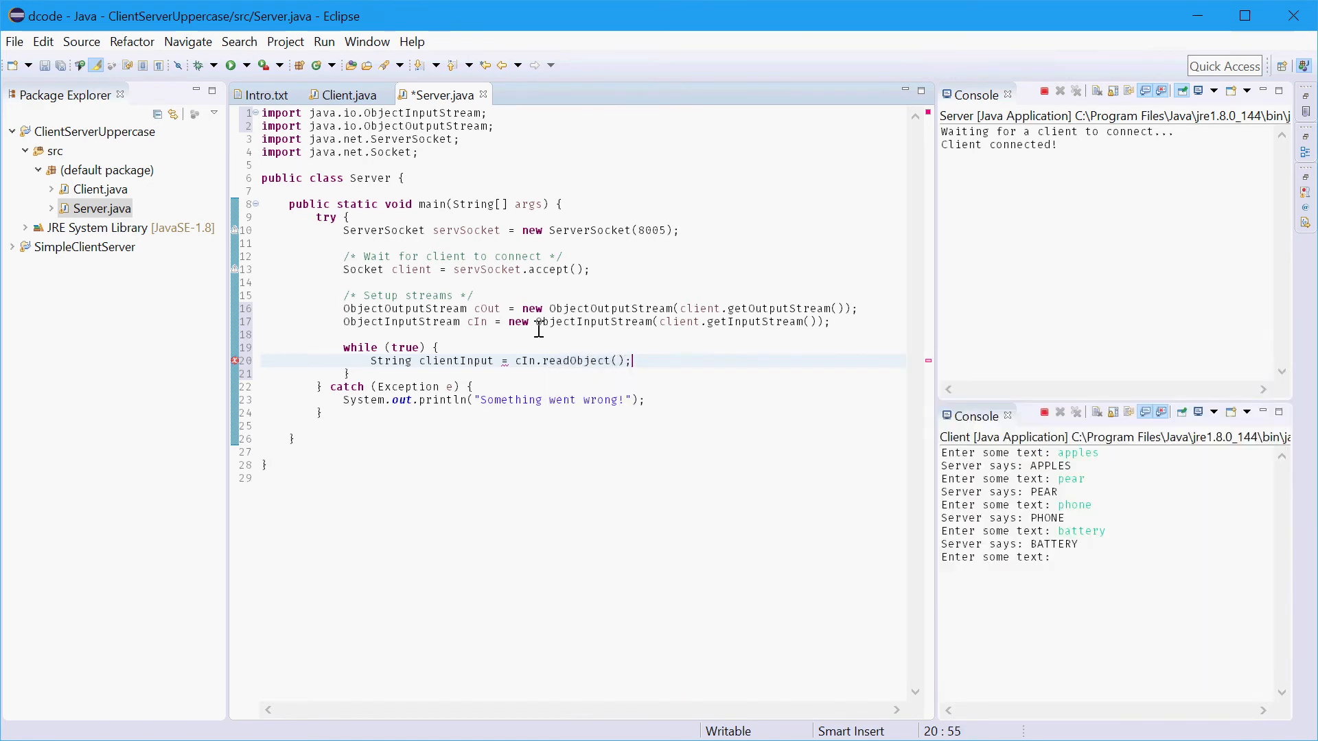
{"action": "key", "text": "Ctrl+s"}
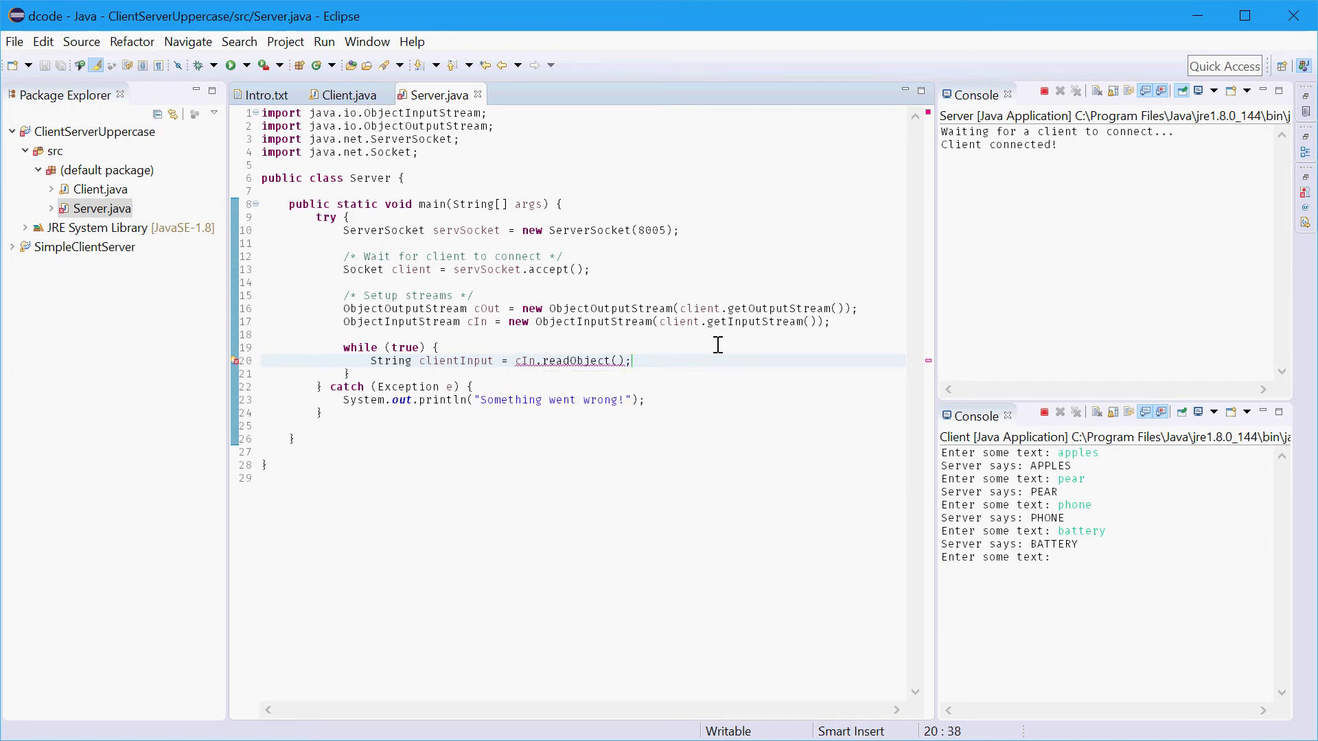
{"action": "type", "text": "(String)"}
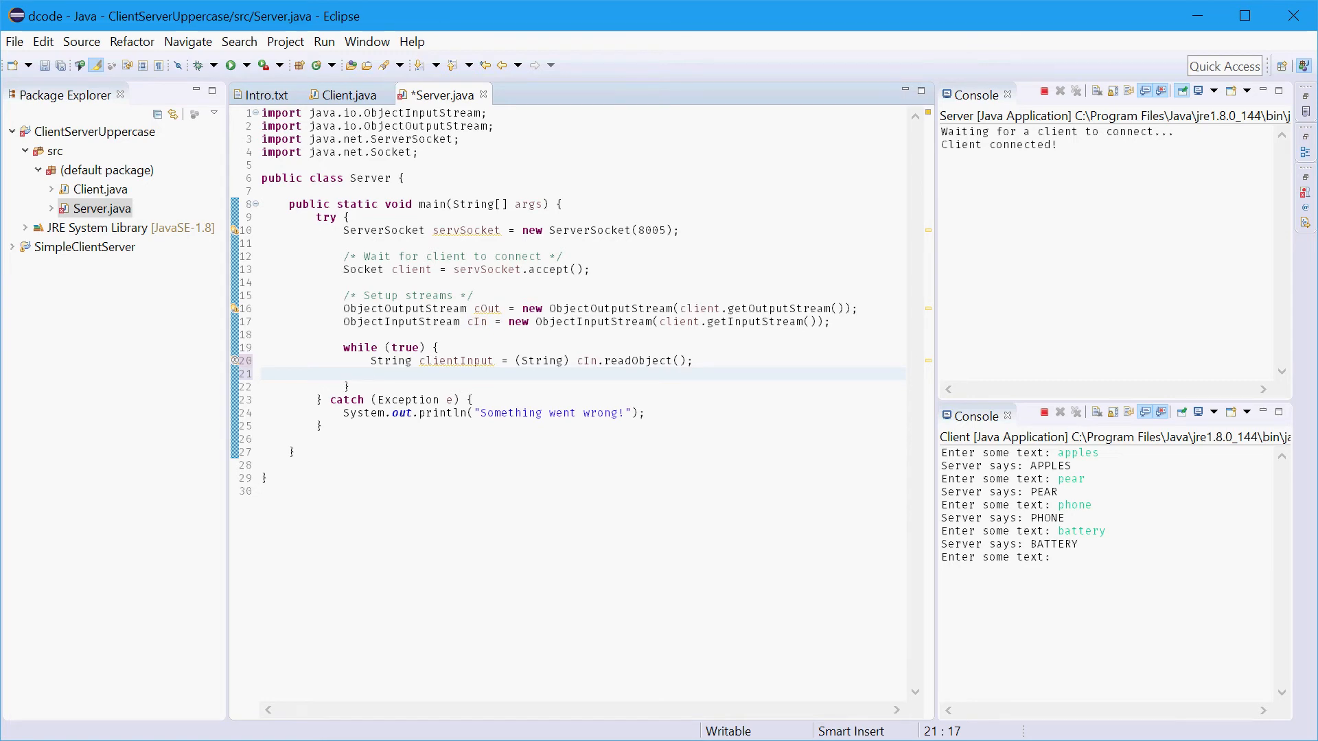
- Add String convertedInput = clientInput.toUpperCase() on the next line
{"action": "type", "text": "String c"}
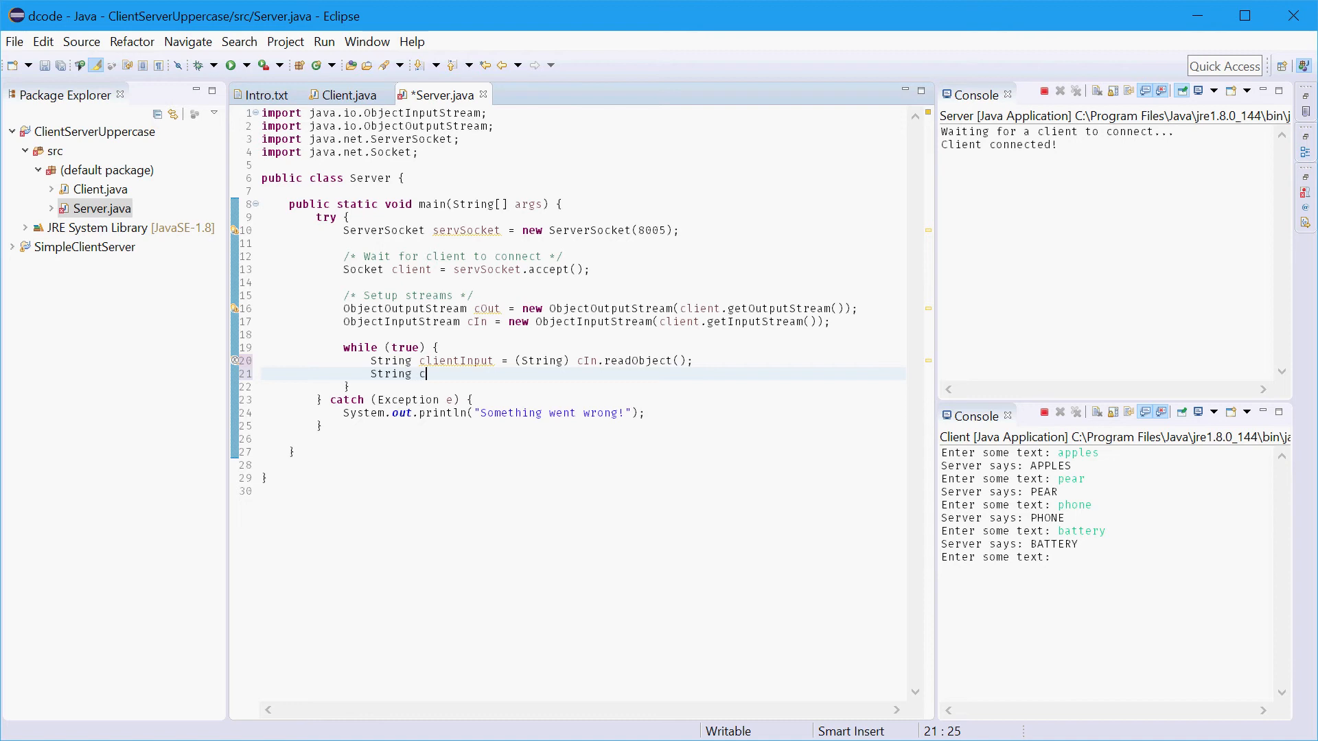
{"action": "type", "text": "onverted"}
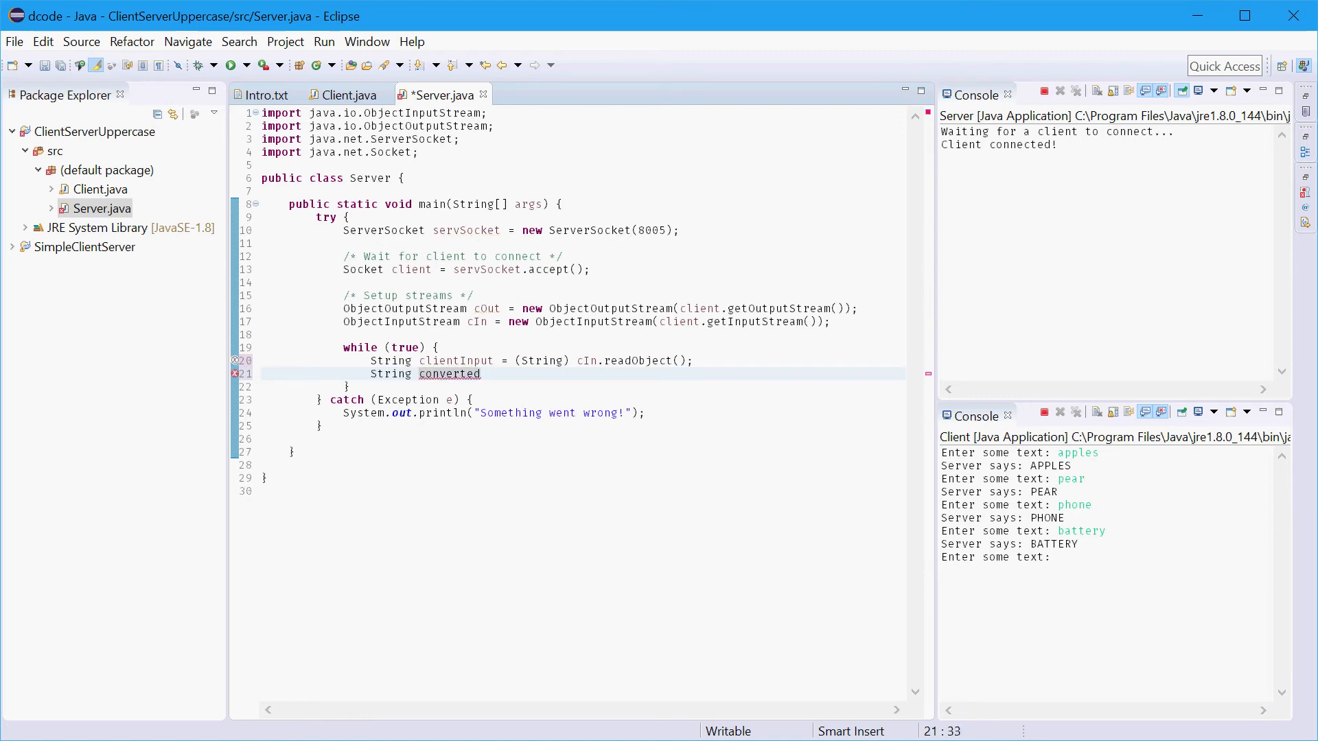
{"action": "type", "text": "Input ="}
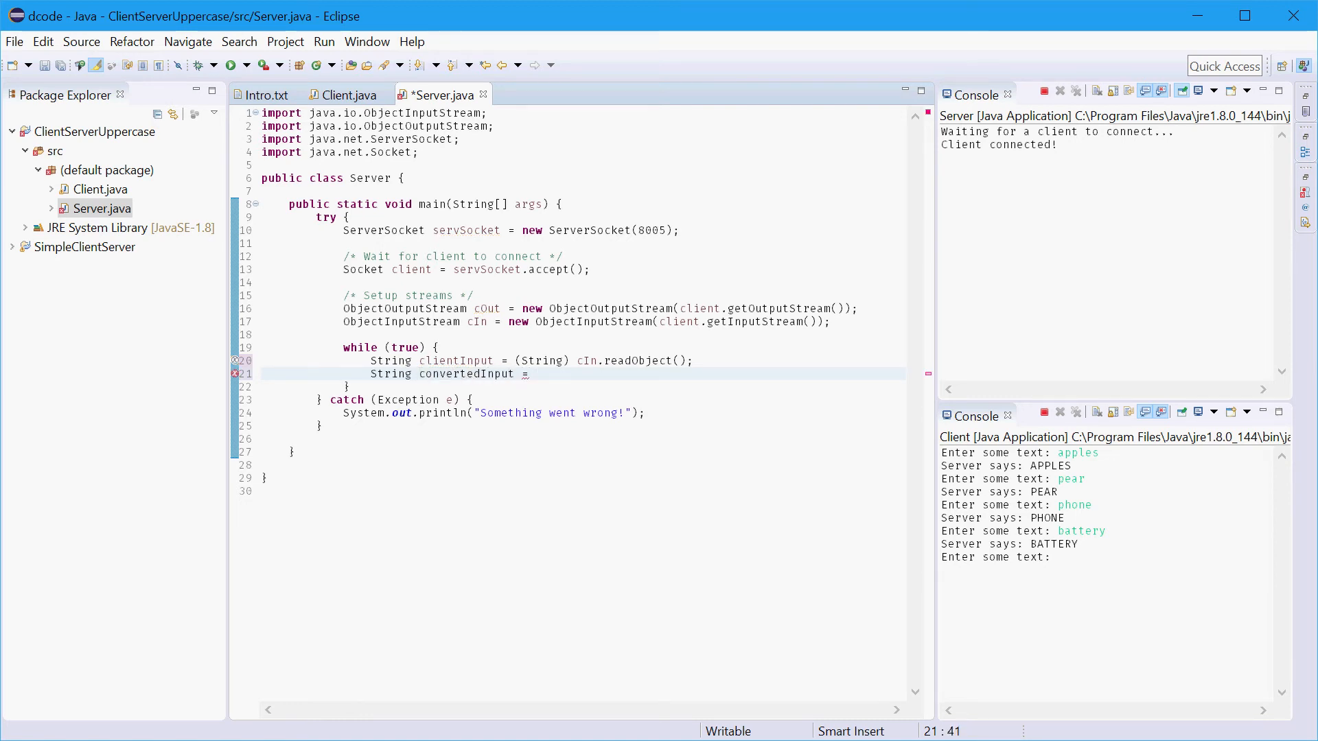
{"action": "type", "text": "clientInput.toUpperCase();"}
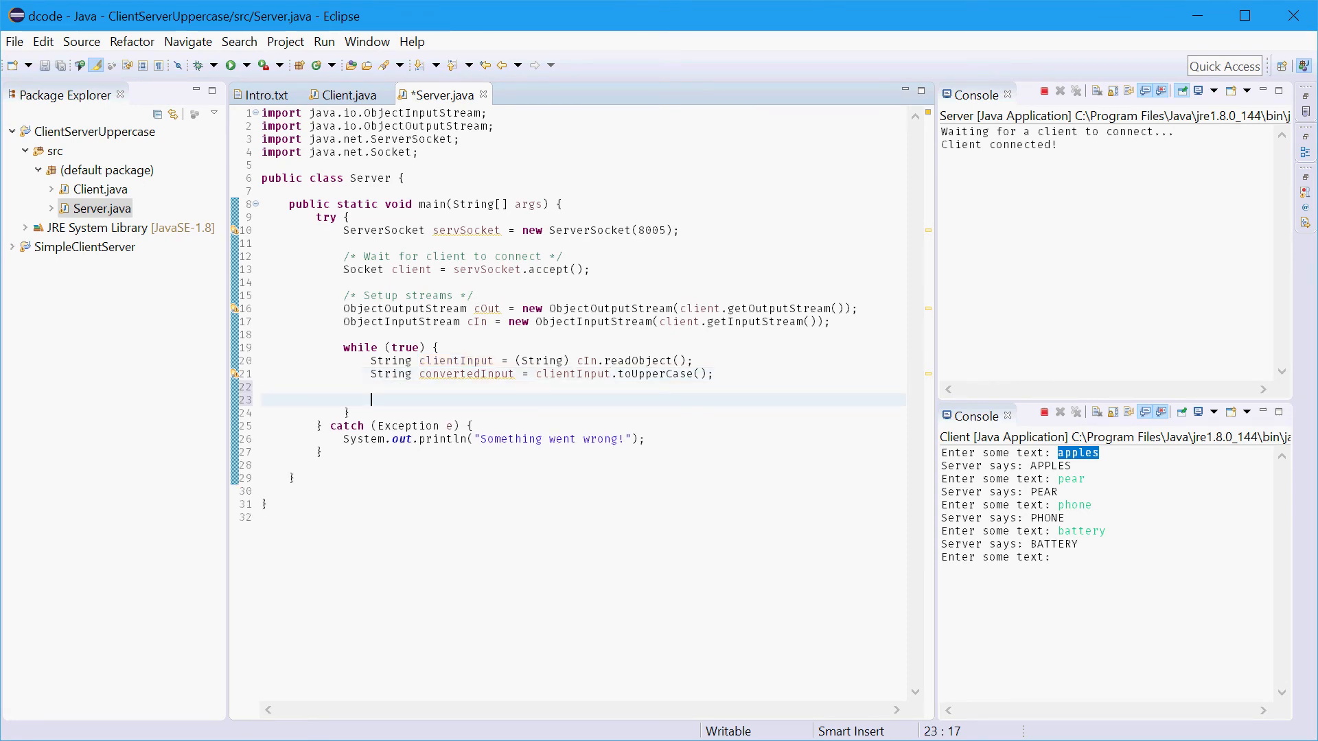
- Send the result back with cOut.writeObject(convertedInput)
{"action": "type", "text": "cOut"}
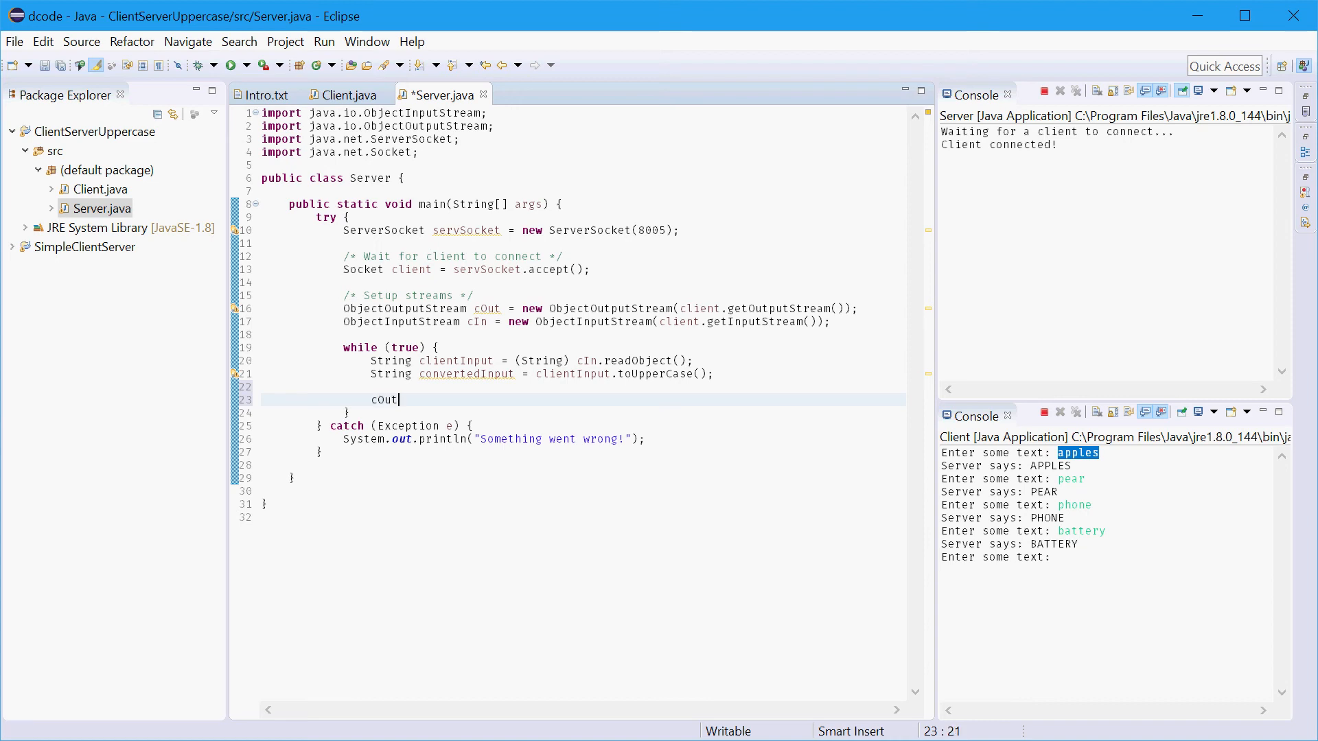
{"action": "type", "text": ".writeObject(obj);"}
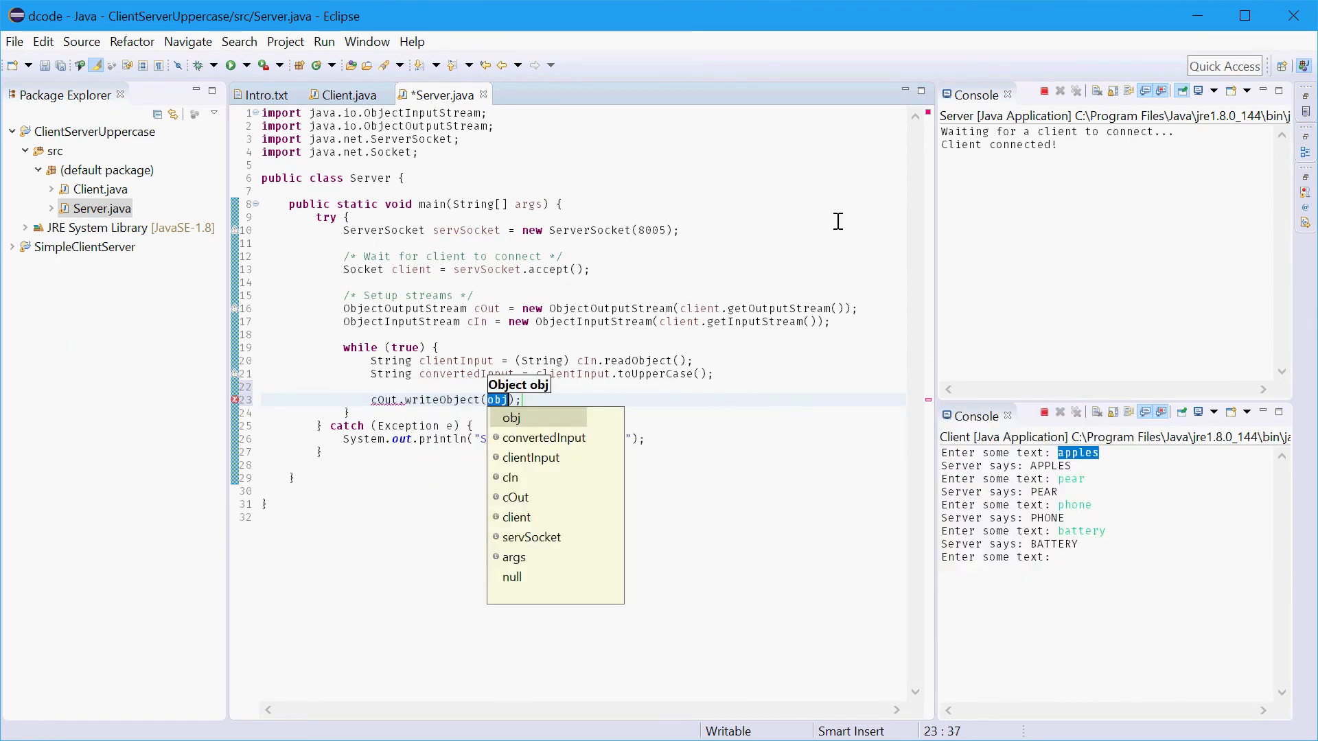
{"action": "left_click", "coordinate": [544, 438]}
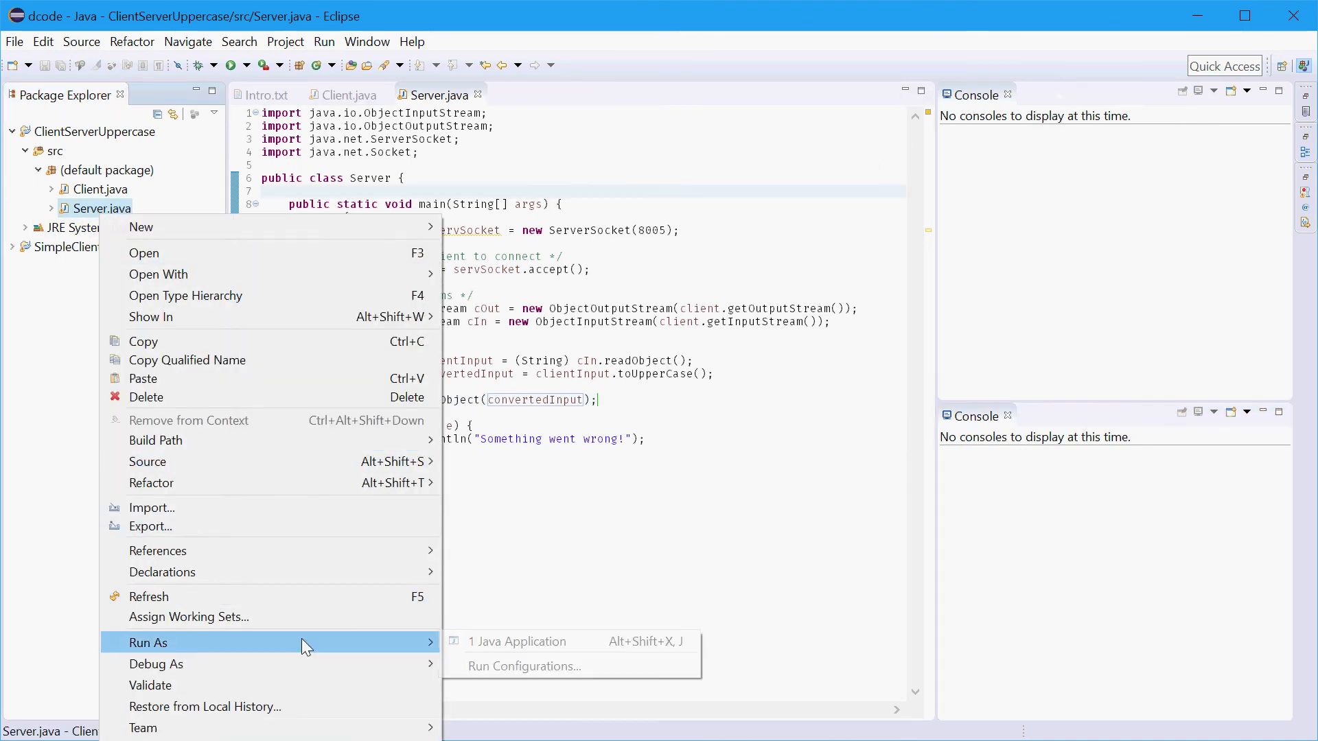
- Relaunch Server.java and Client.java as Java applications, then begin entering text at the client prompt
{"action": "left_click", "coordinate": [516, 641]}
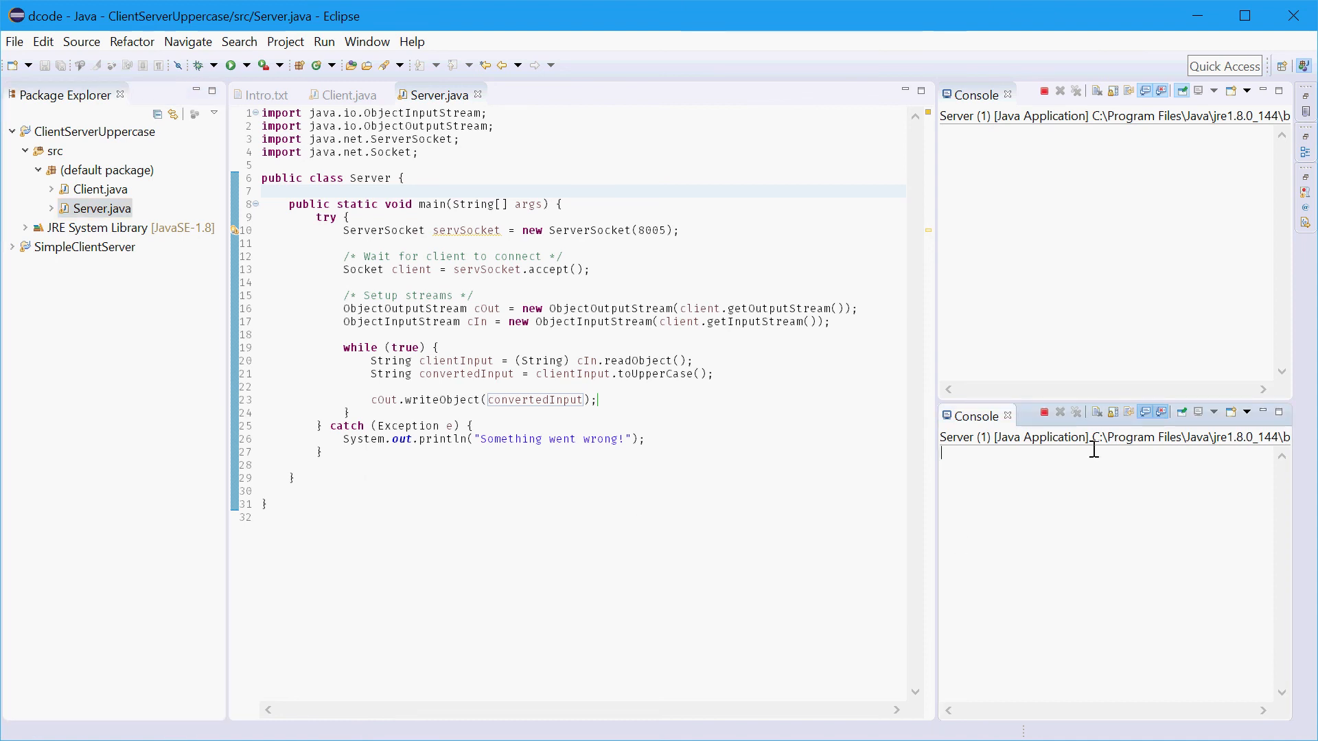
{"action": "right_click", "coordinate": [90, 190]}
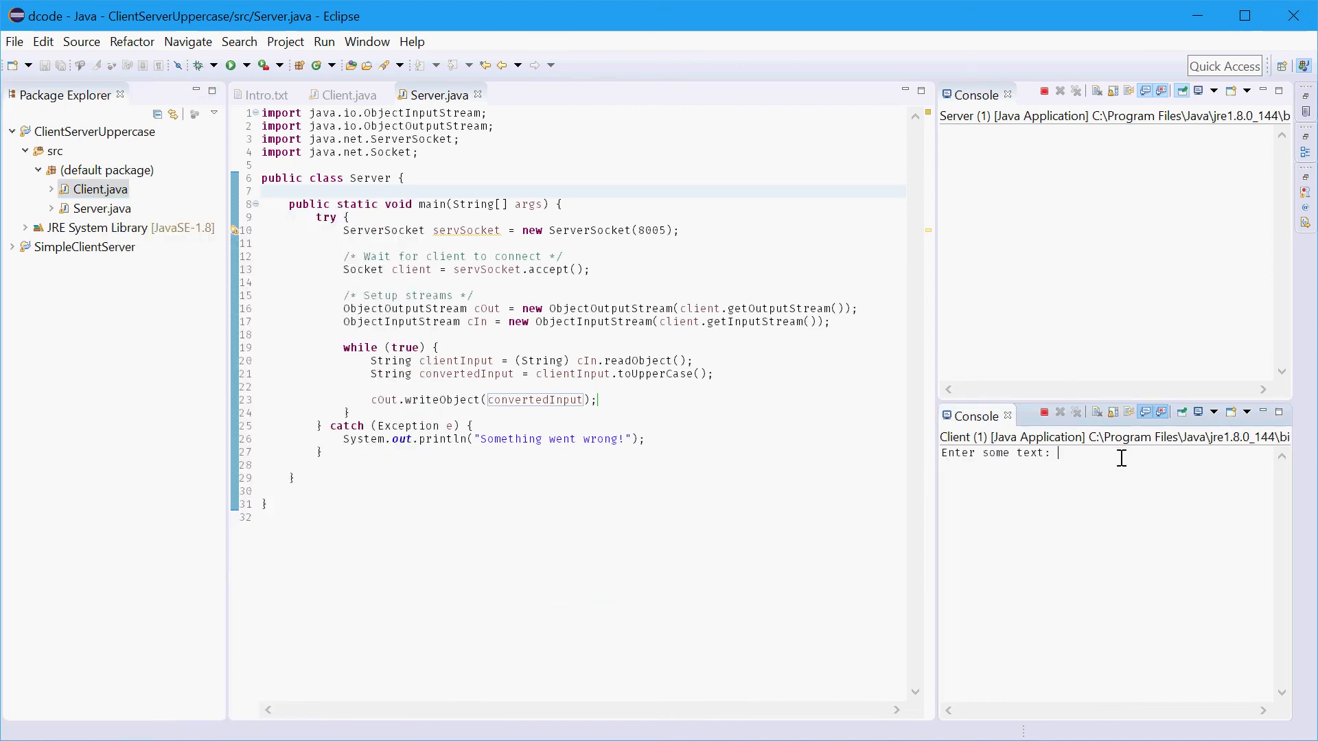
{"action": "type", "text": "ap"}
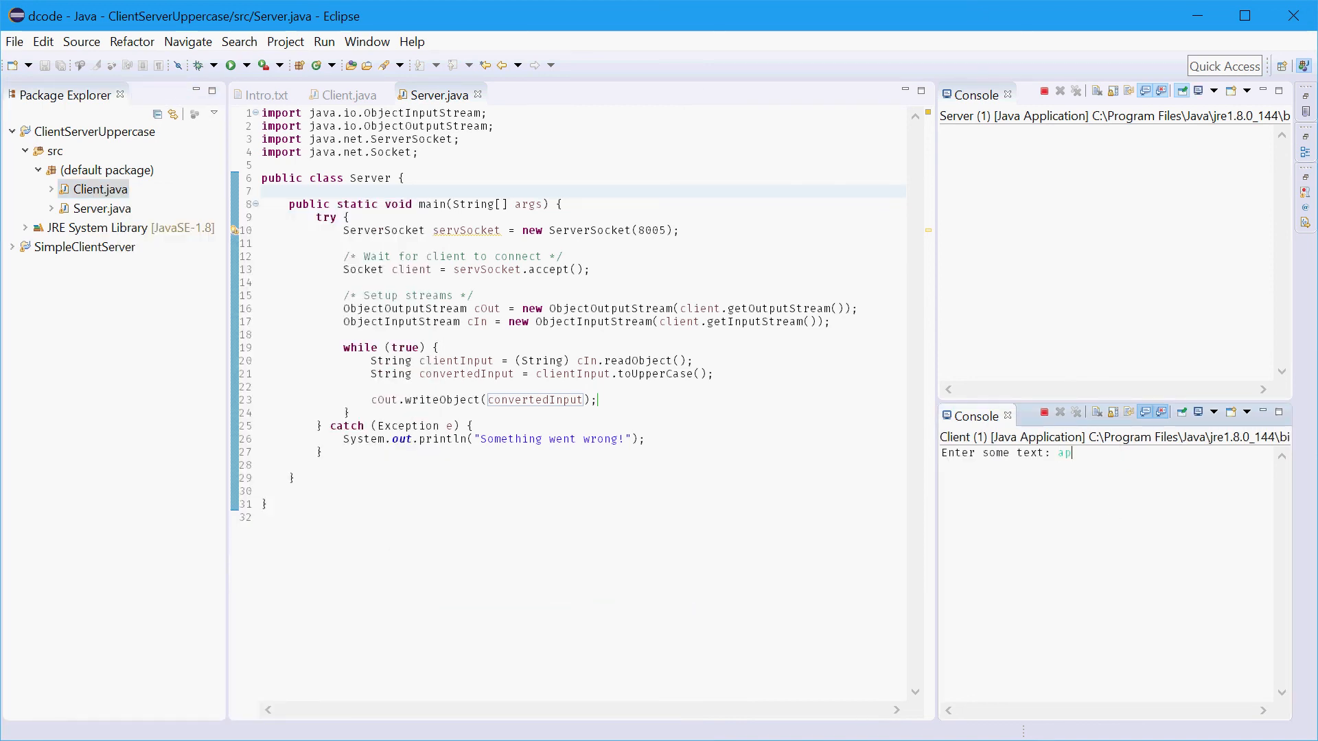